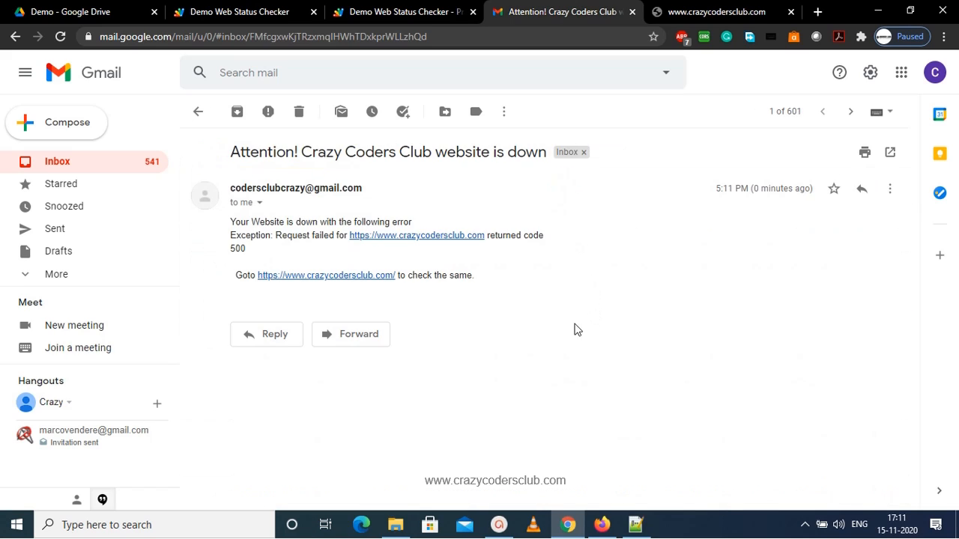
mouse_move(197, 111)
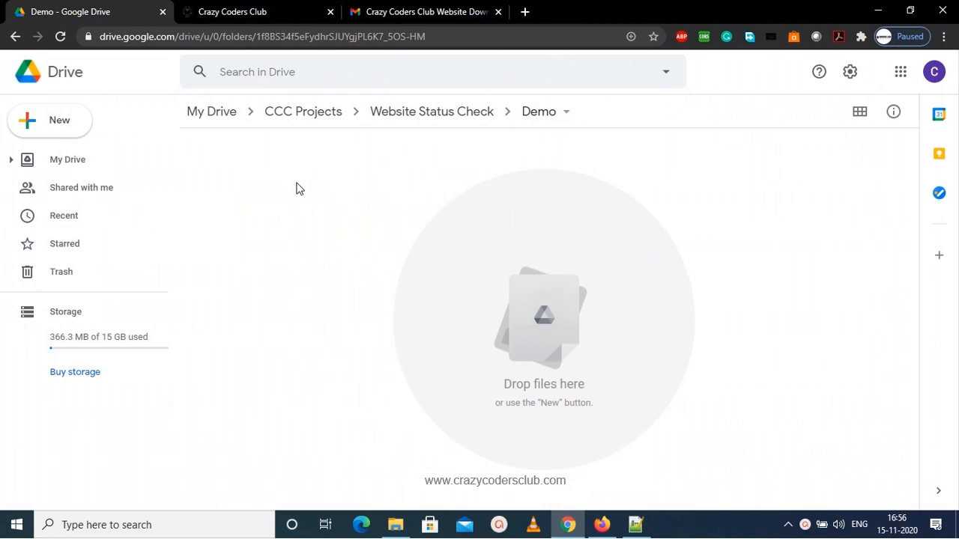
mouse_move(441, 267)
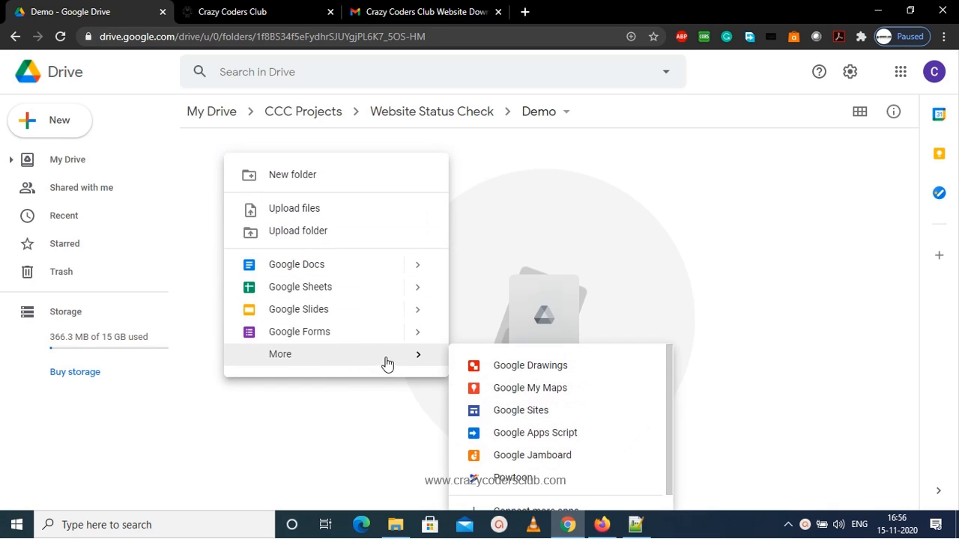
- Create a new Google Apps Script project from the Demo folder in Drive
left_click(533, 432)
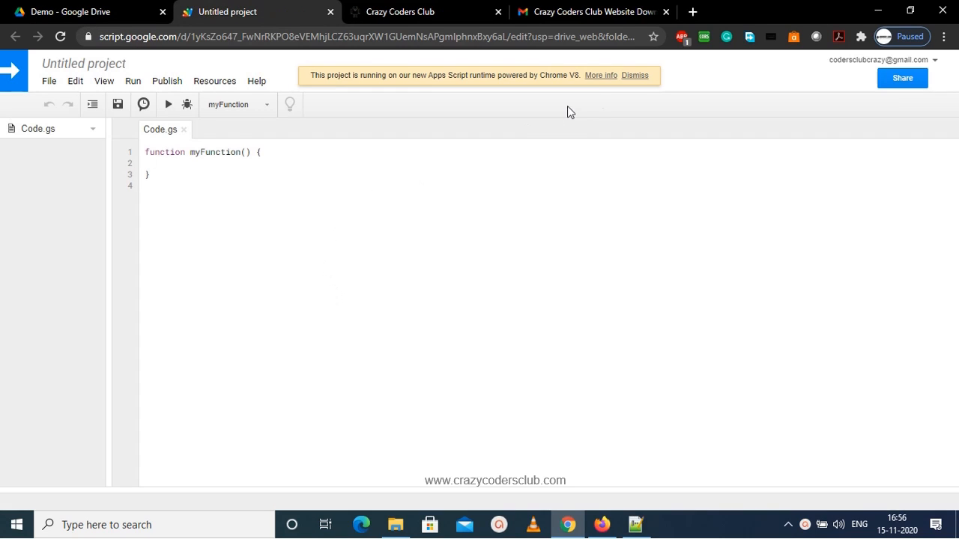
- Rename the untitled project to 'Demo Web Status Checker'
left_click(627, 74)
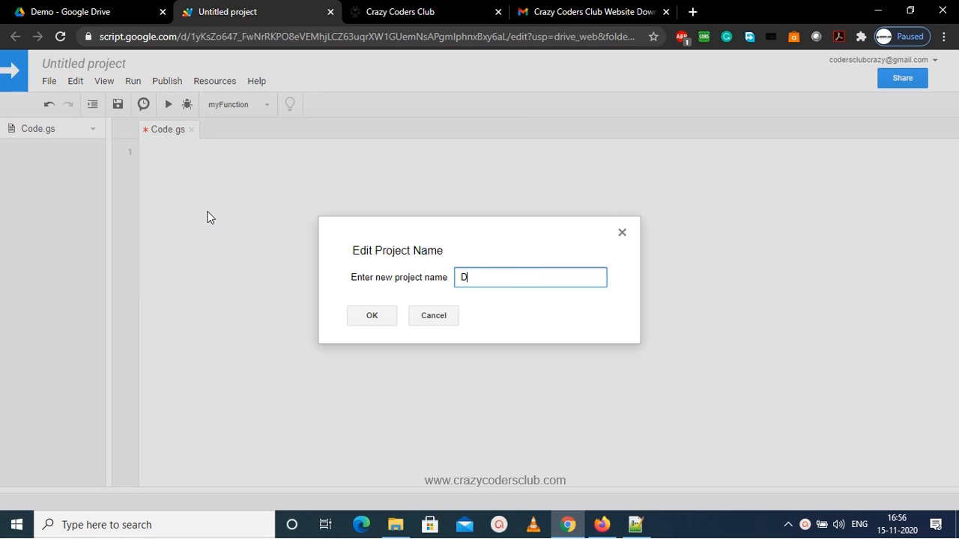
type("emo")
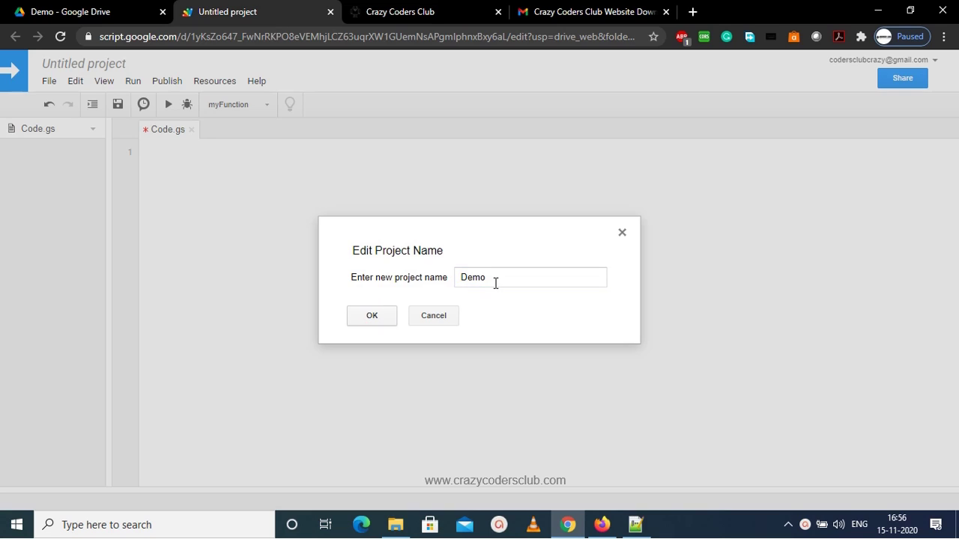
left_click(531, 277)
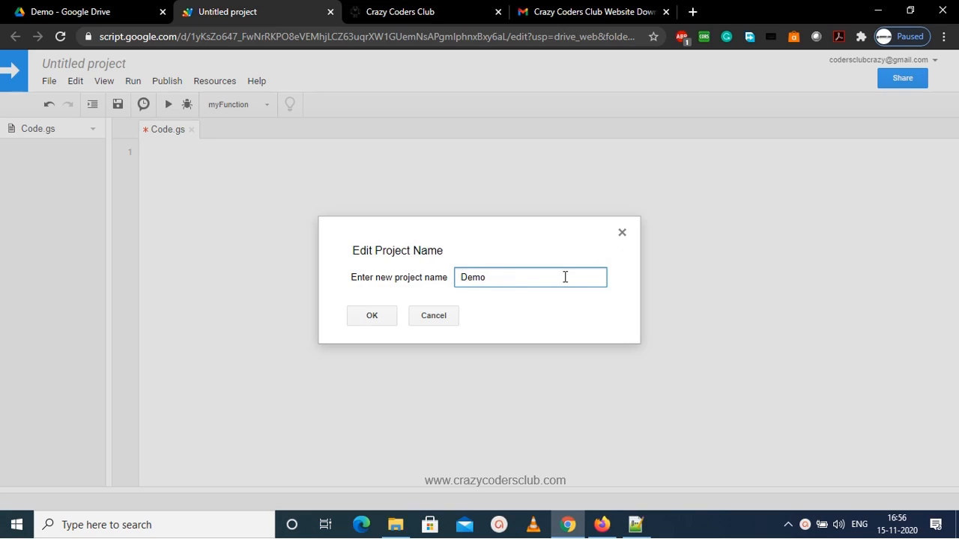
type("Web Staus Checke")
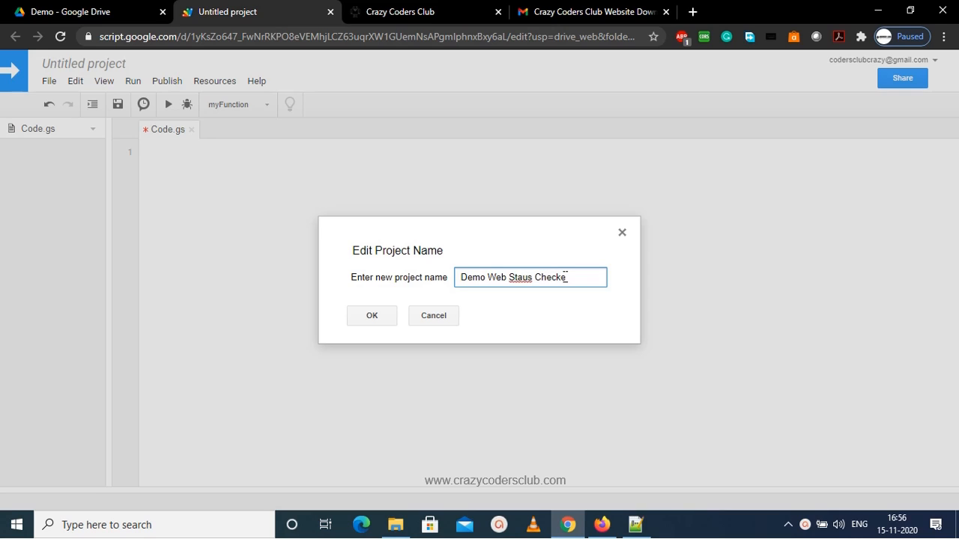
type("Status Checker")
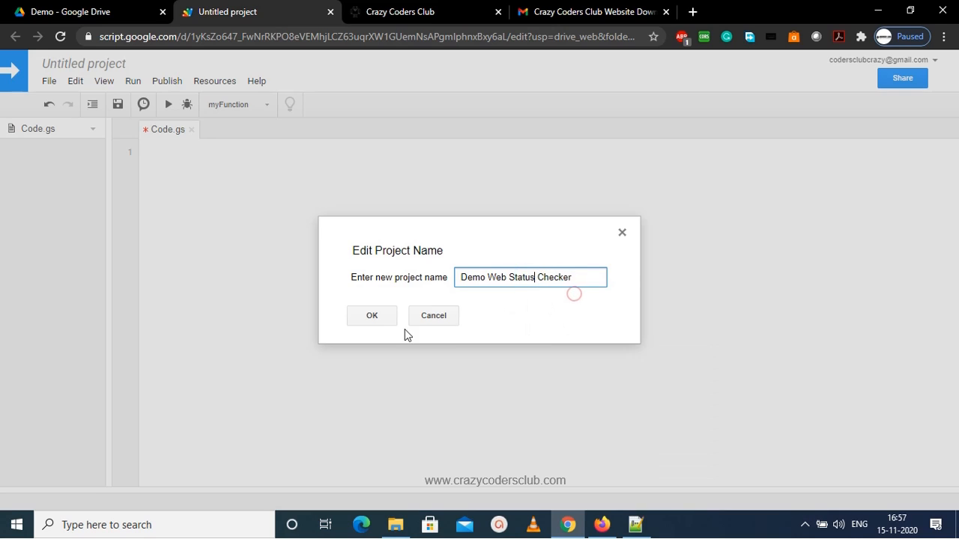
left_click(371, 314)
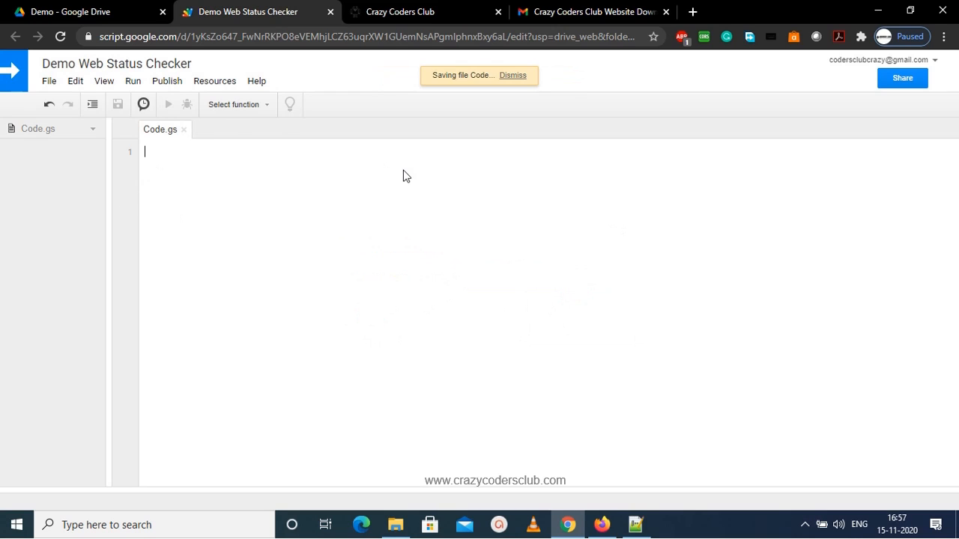
type("v")
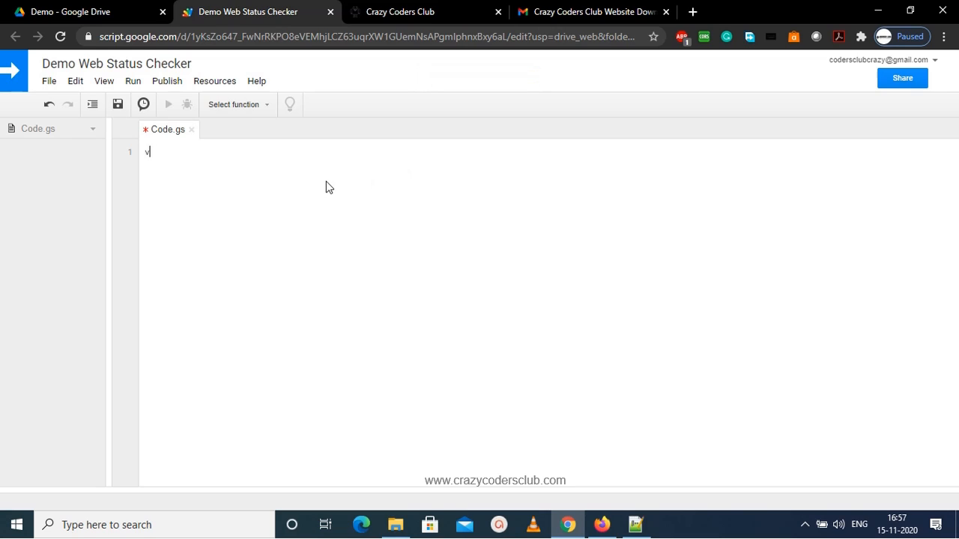
type("ar ur")
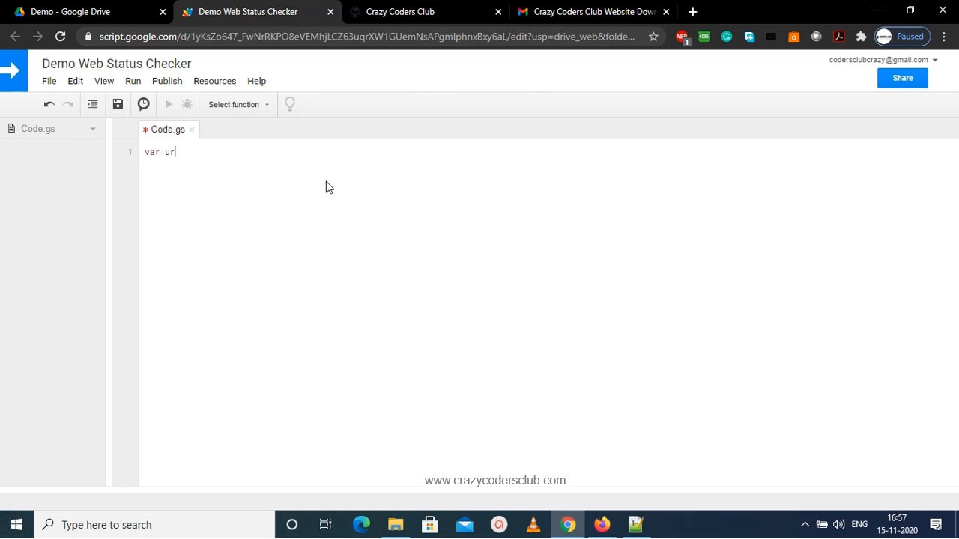
type("l = \"\"")
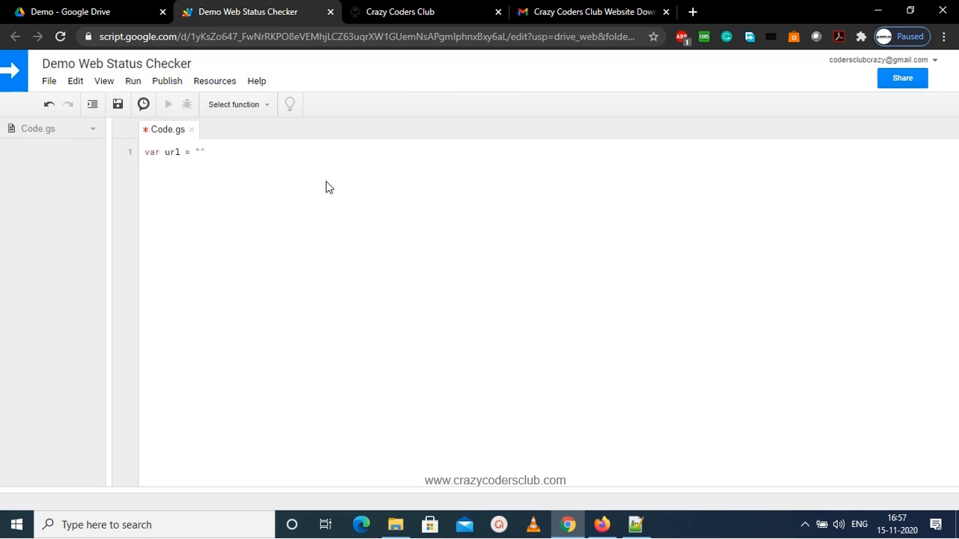
left_click(198, 153)
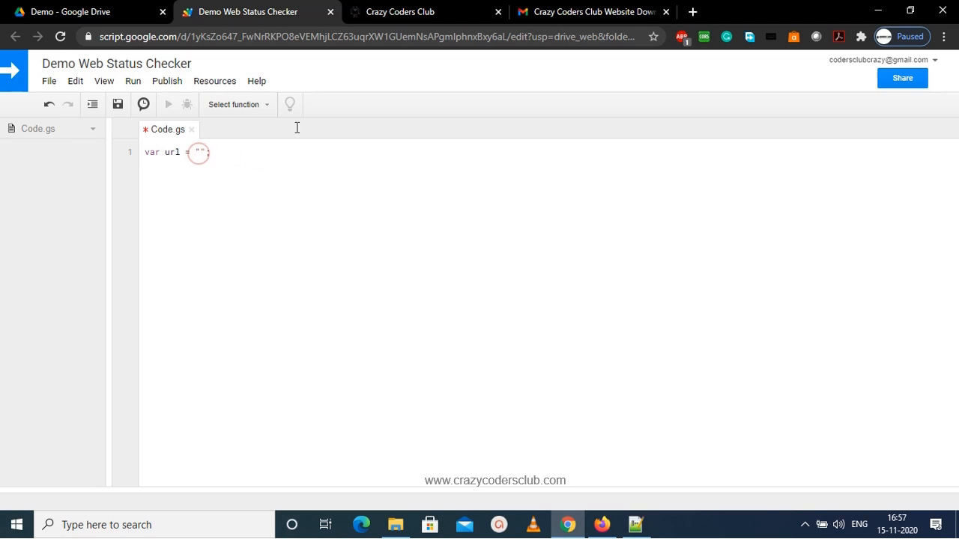
left_click(409, 12)
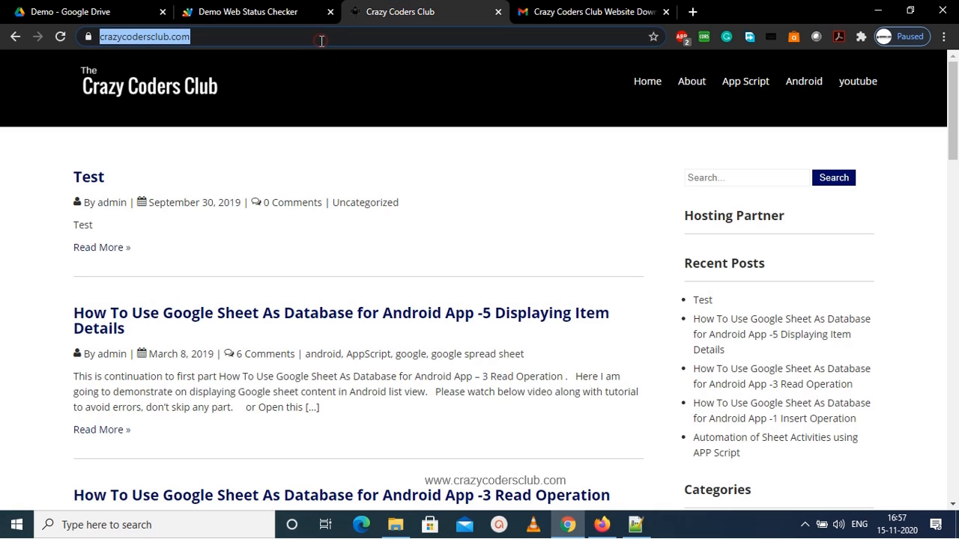
left_click(247, 12)
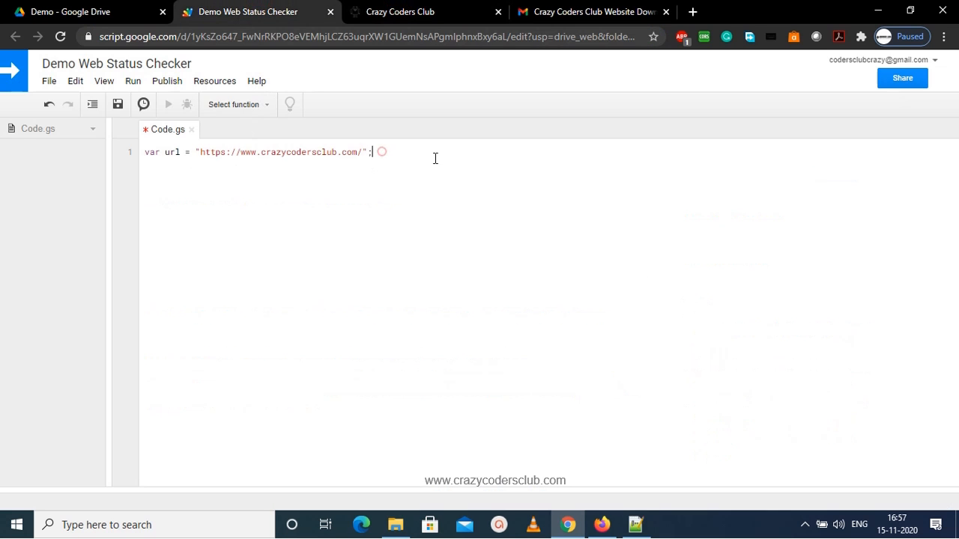
key("Enter")
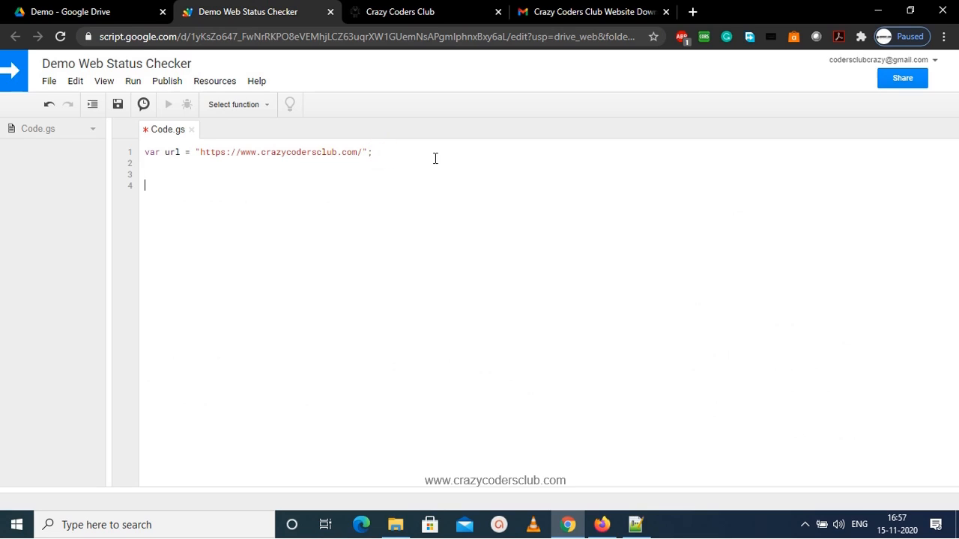
- Declare an empty checkStatus() function with blank lines in its body
type("function w")
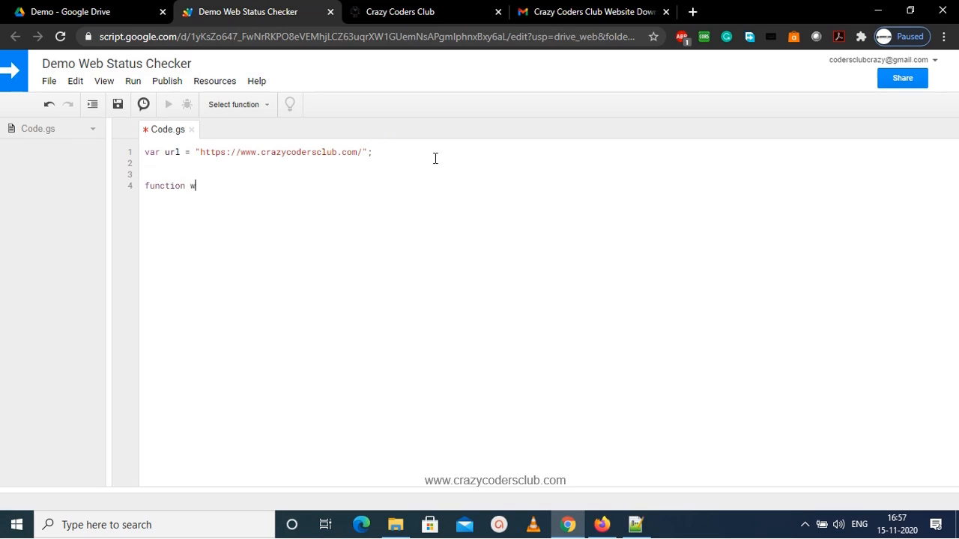
type("he")
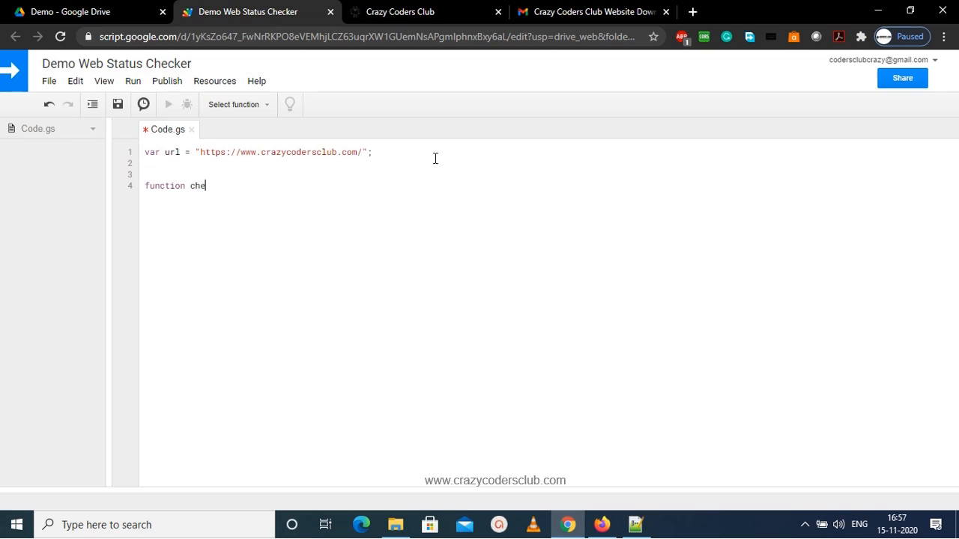
type("ckStatu")
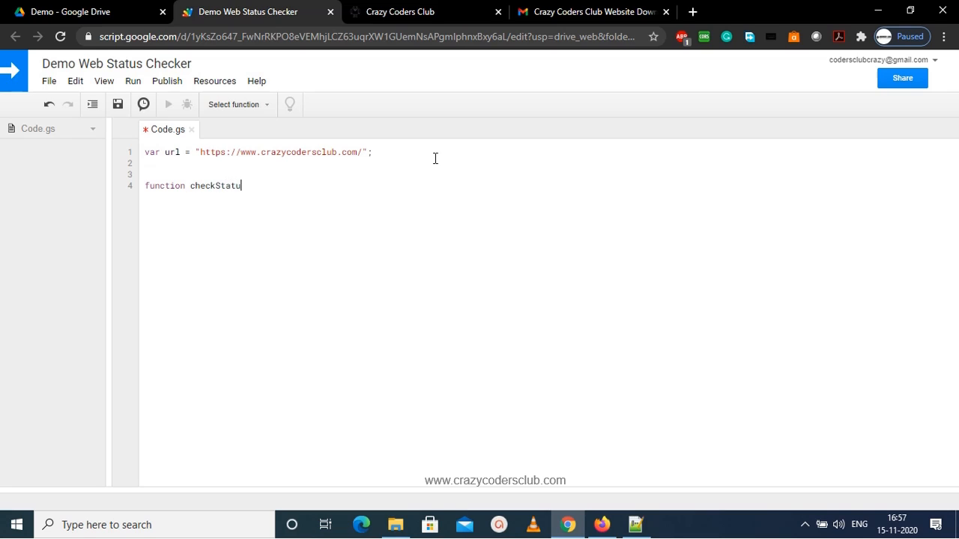
type("s()")
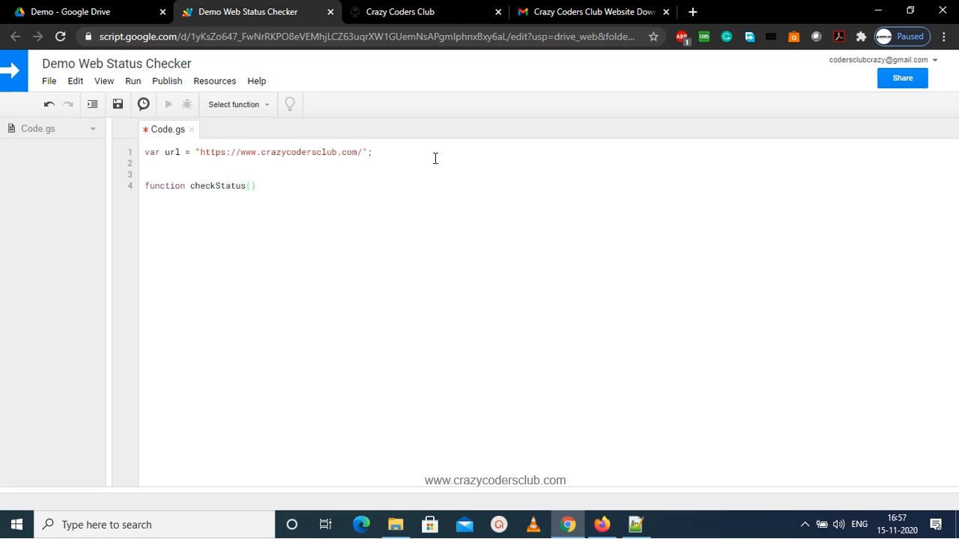
type("{")
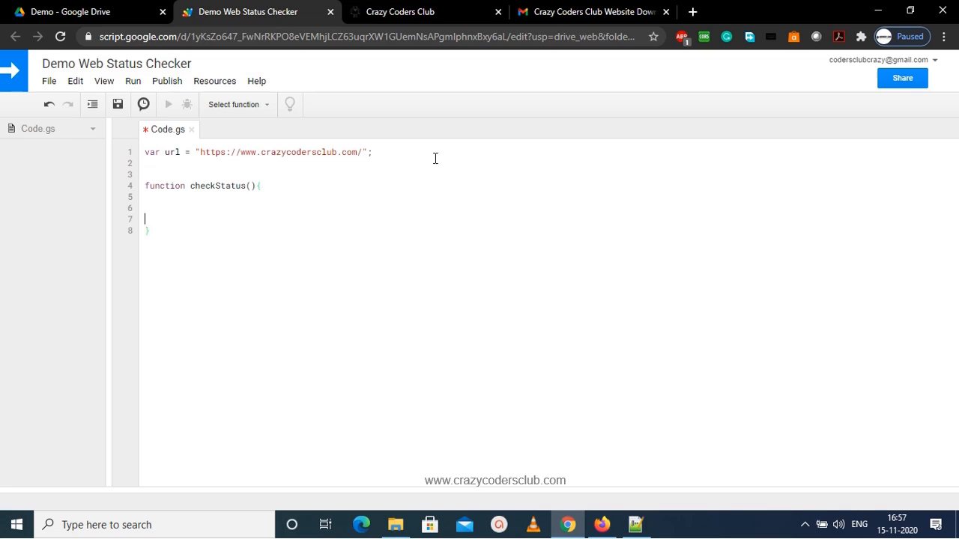
key("Enter")
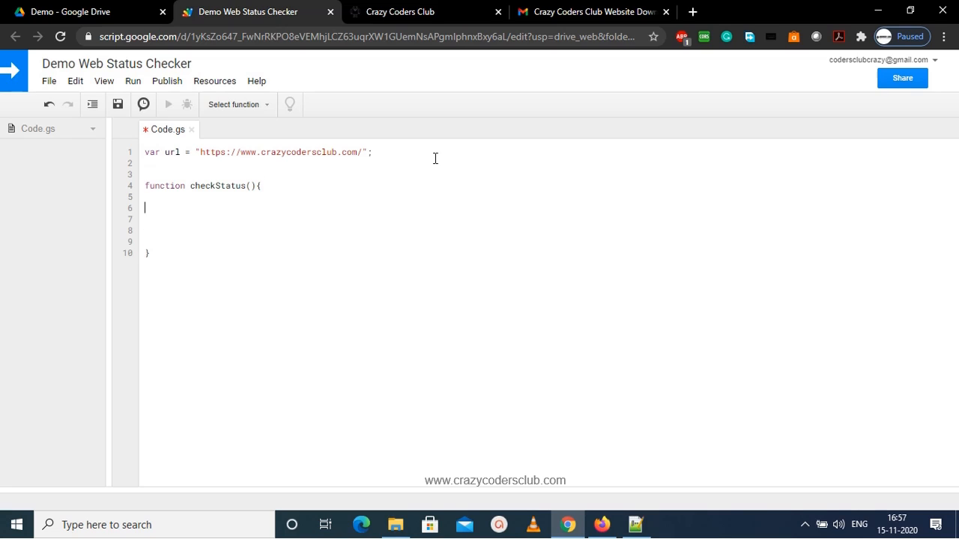
key("Enter")
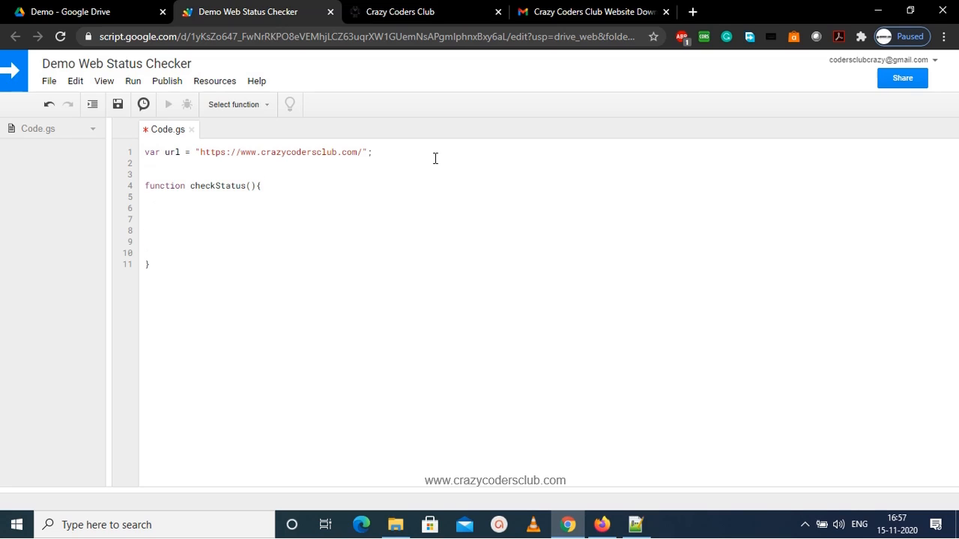
- Add empty try{ } and catch(error){ } blocks inside checkStatus
type("try")
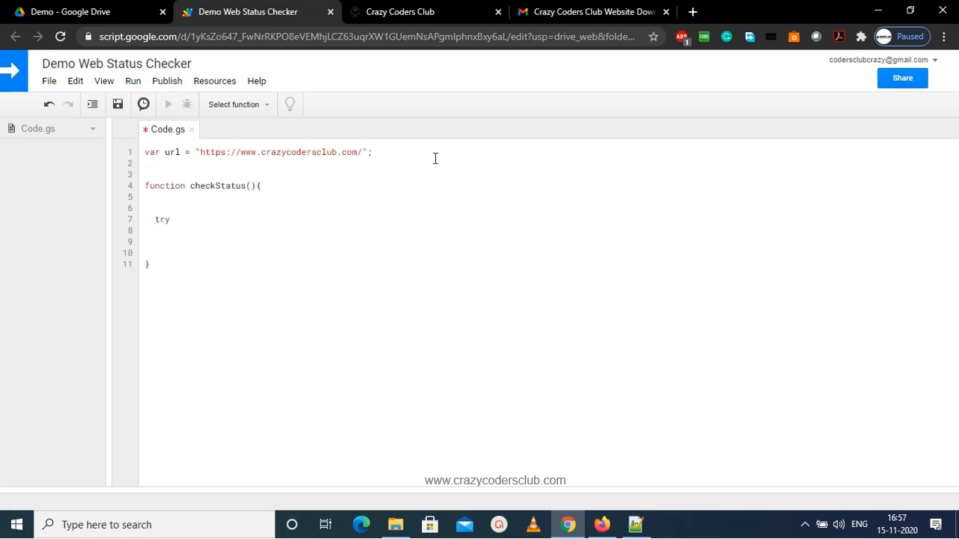
type("{")
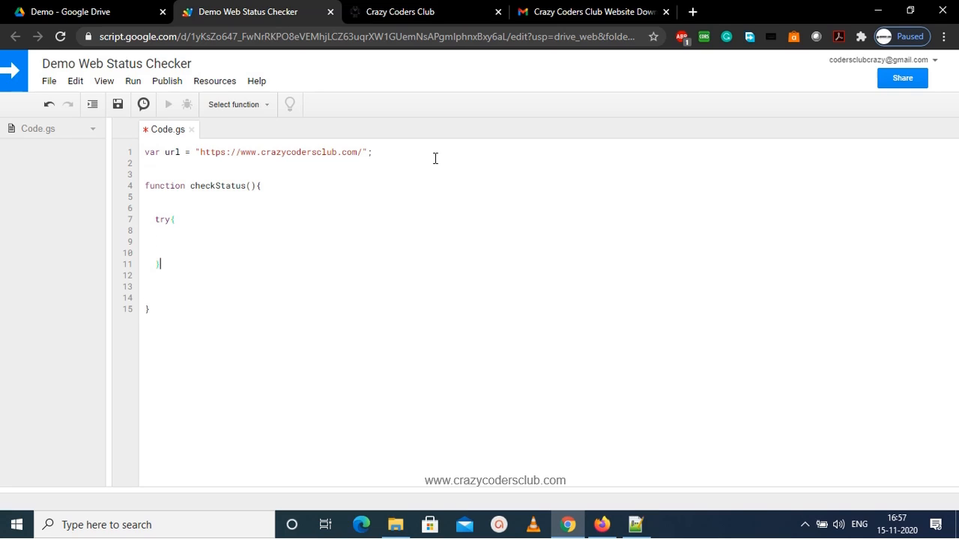
type("ca")
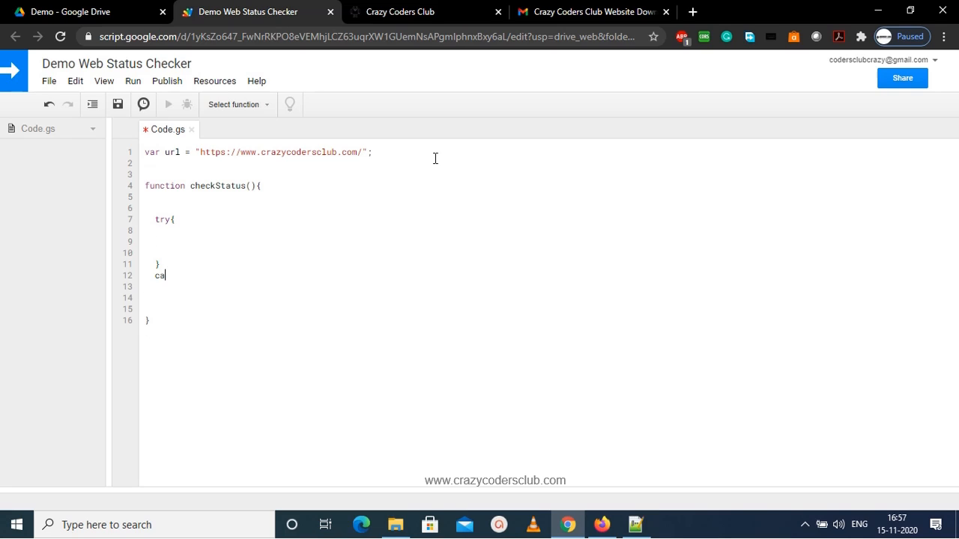
type("tch")
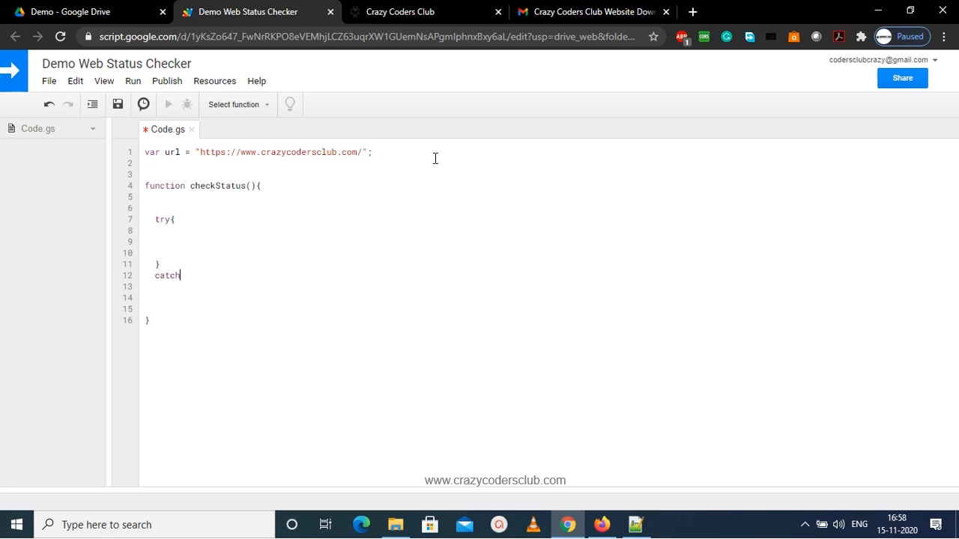
type("(err)")
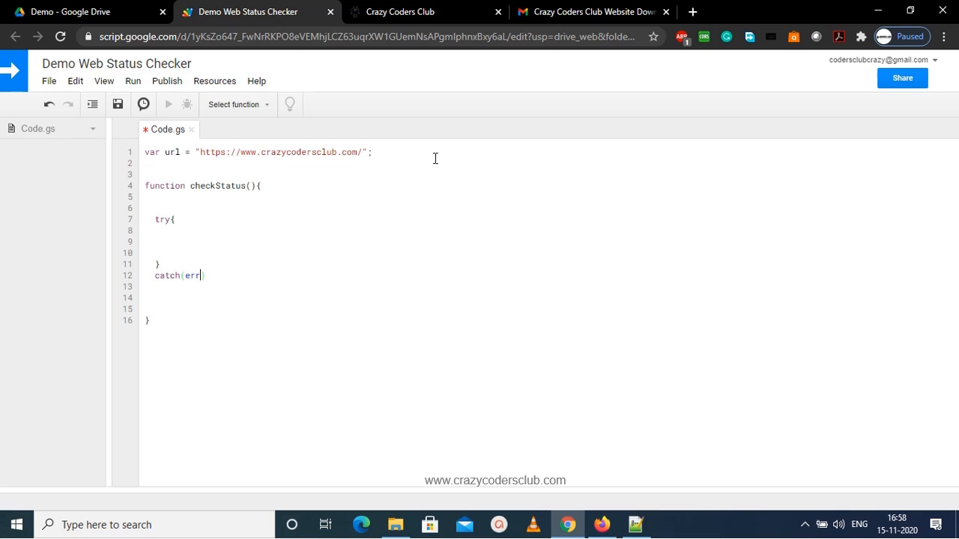
type("or){")
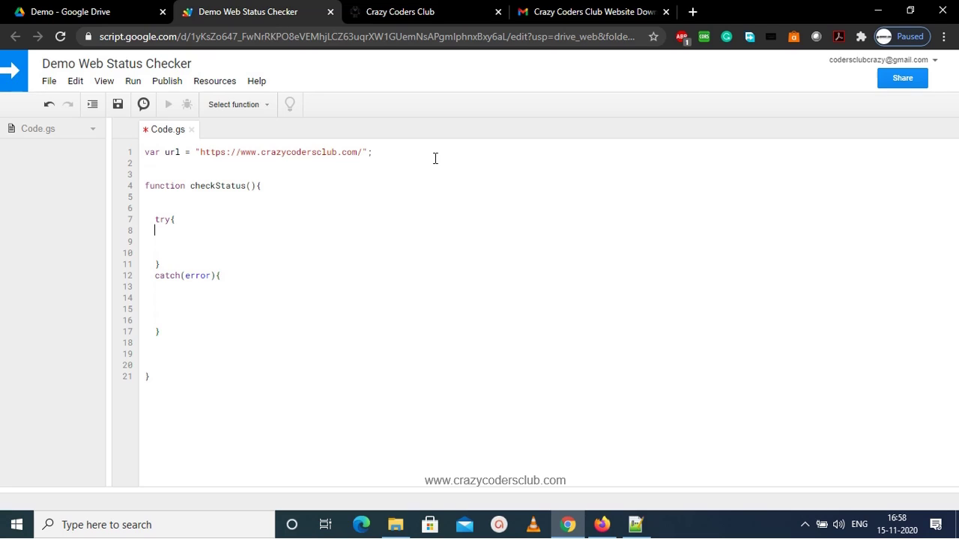
- Fetch the url with UrlFetchApp.fetch(url); inside the try block
type("u")
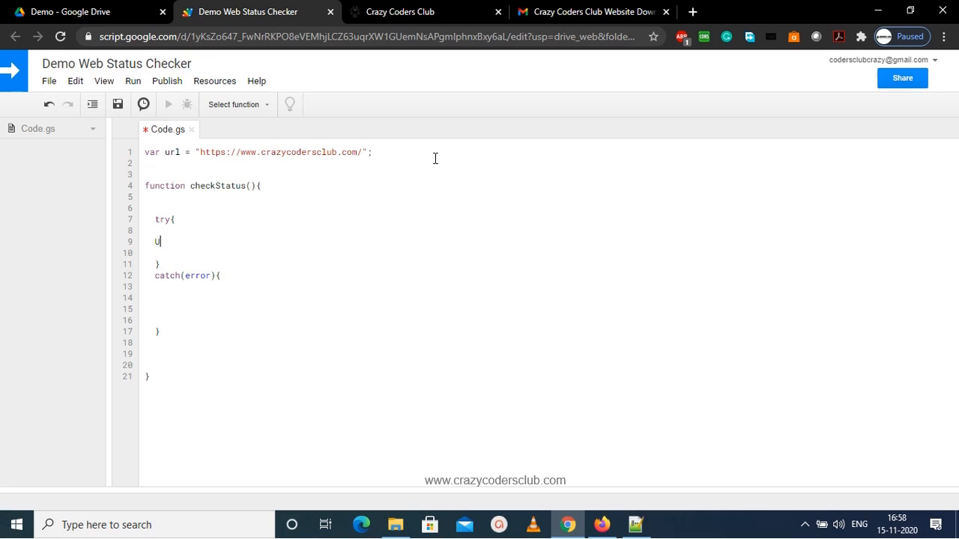
type("rlFetchApp.fetch()")
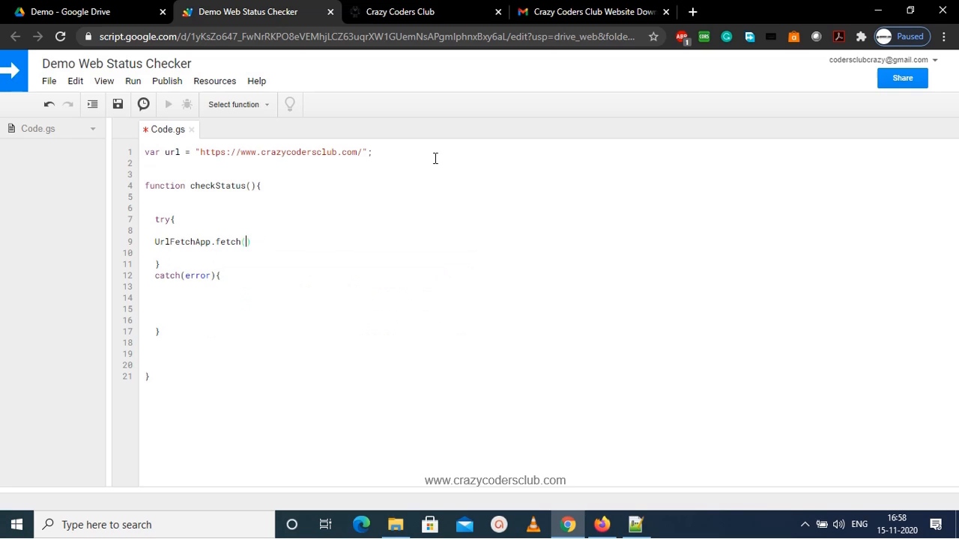
type("(url);")
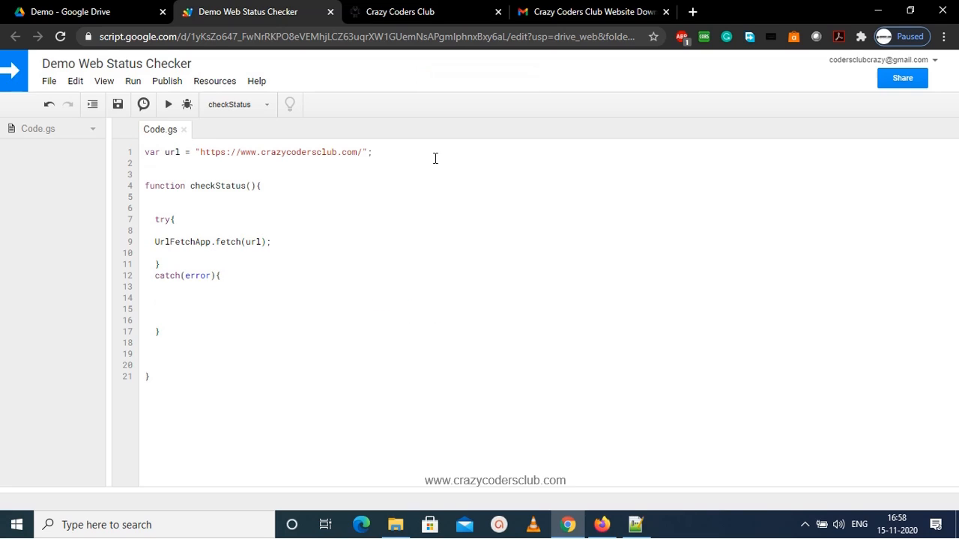
- Log the caught error with Logger.log(error); in the catch block and begin a sendEmailTo variable
left_click(156, 297)
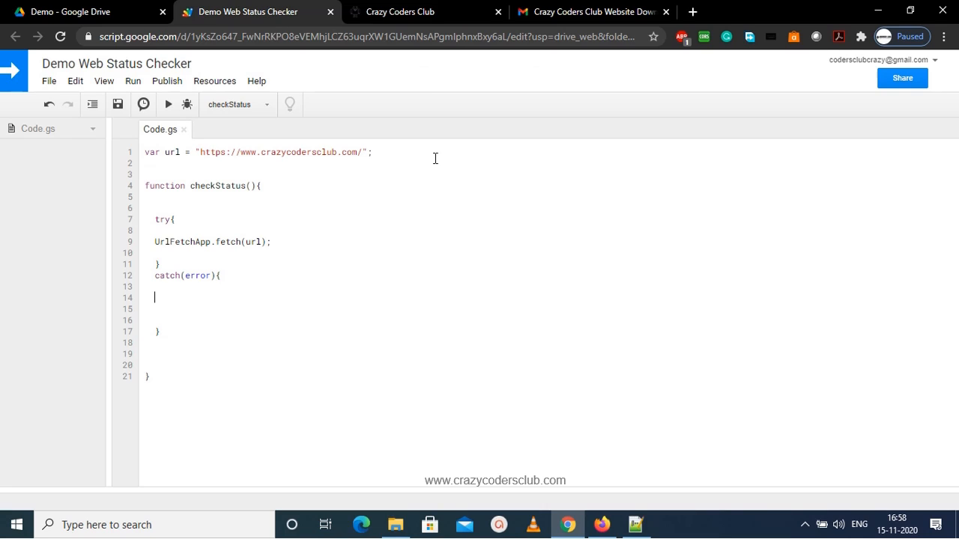
type("Logger")
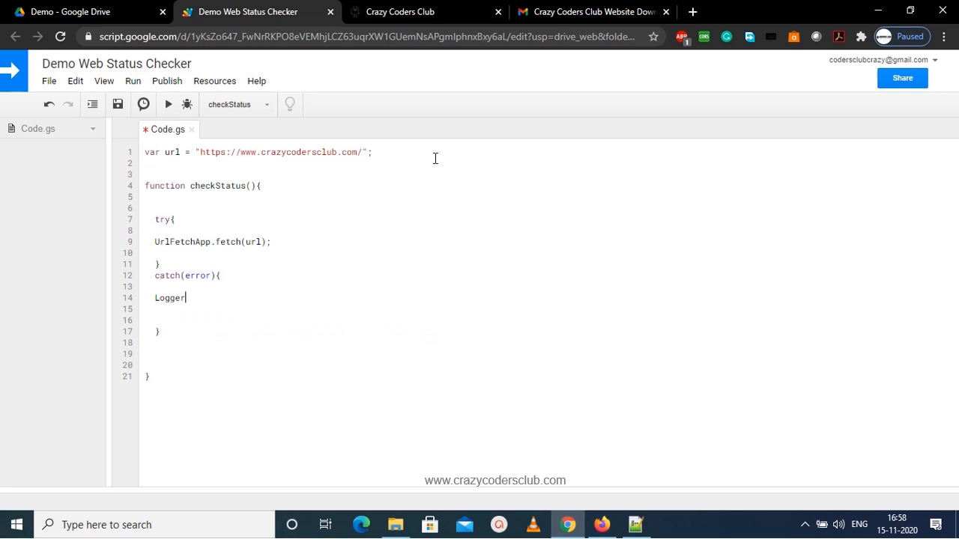
type(".")
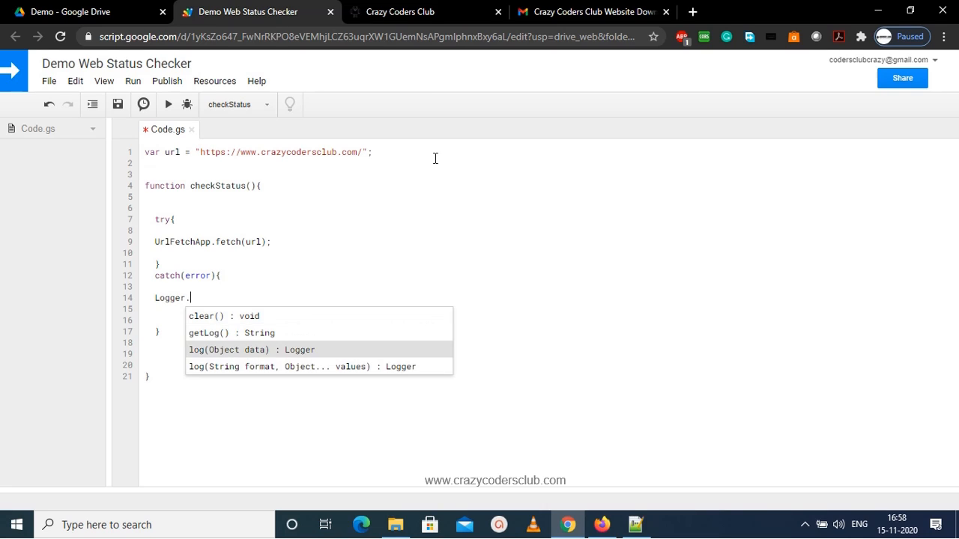
type("log(")
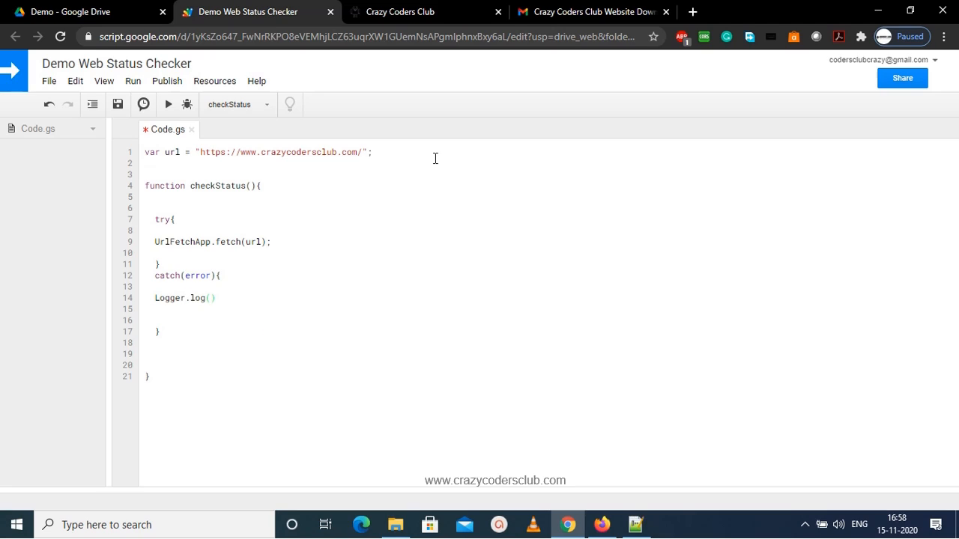
type("error")
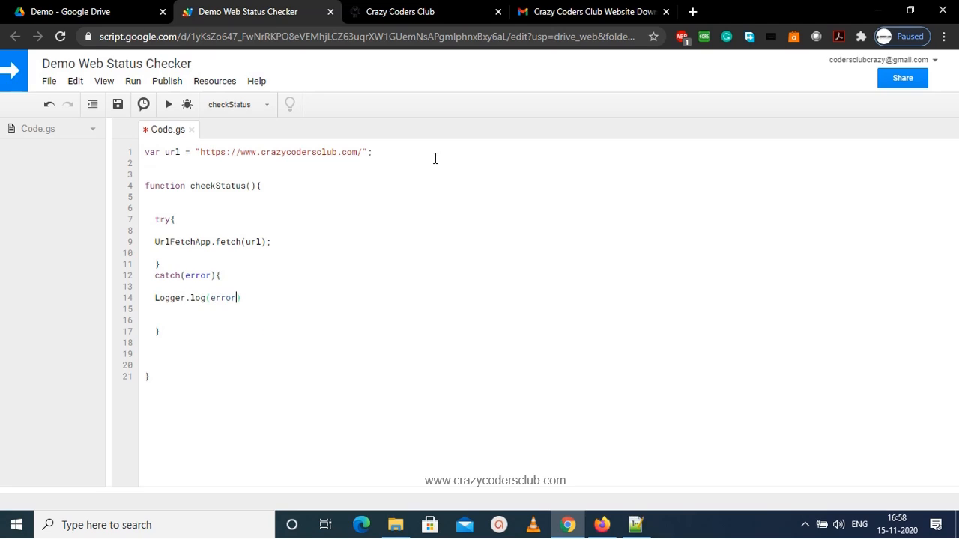
type(");")
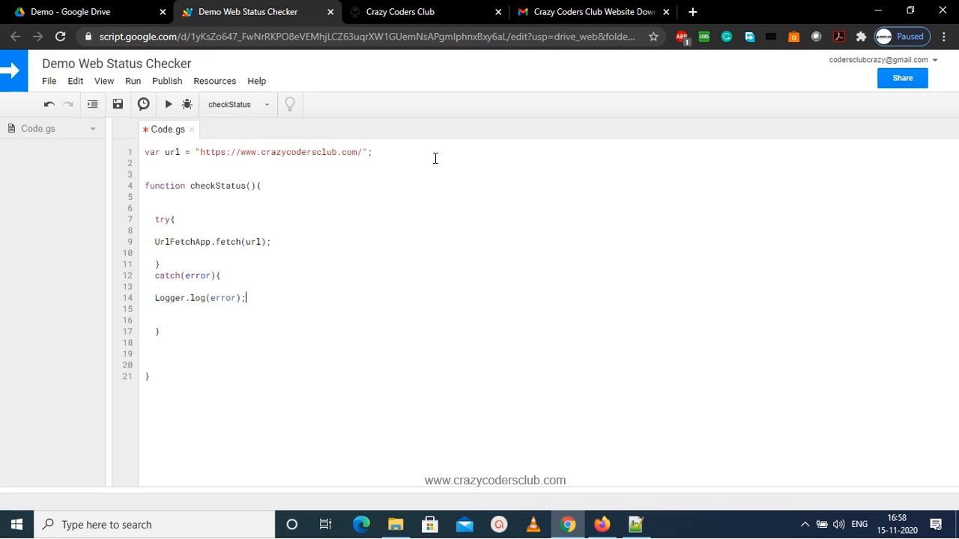
key("Enter")
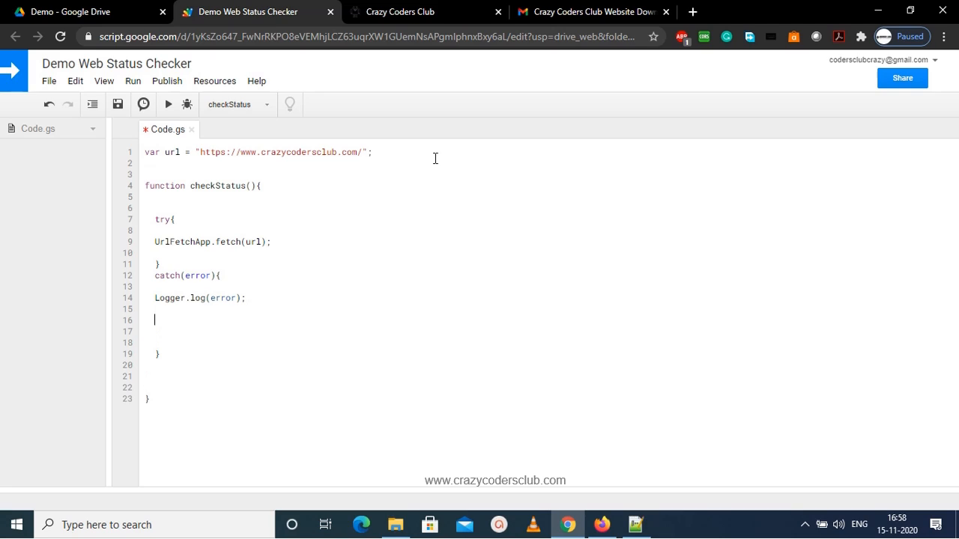
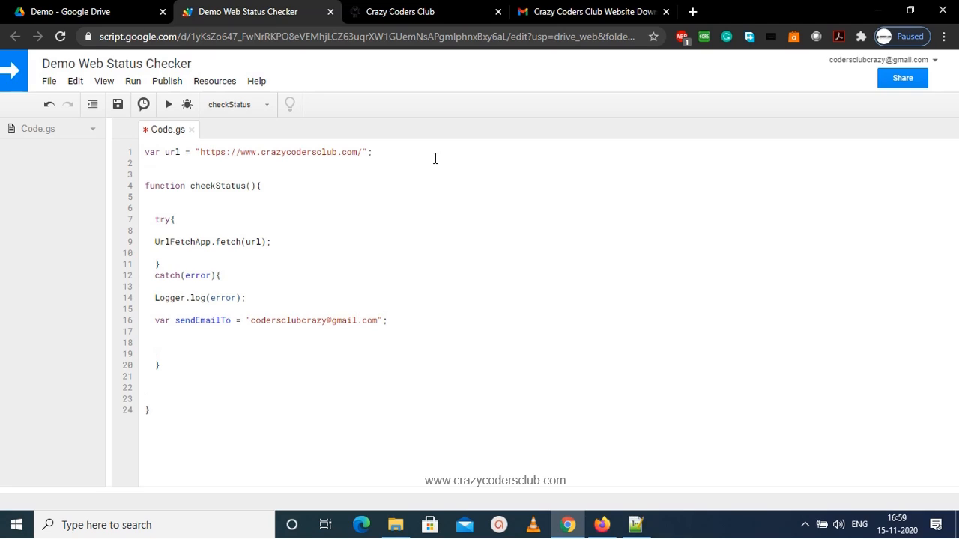
- Declare var subject = "Attention! Crazy Coders Club website is down";
type("var s")
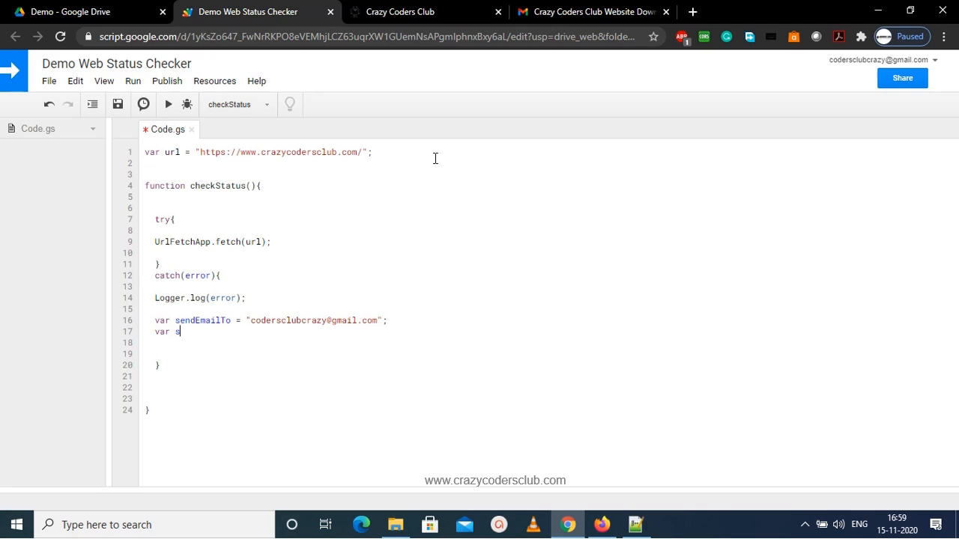
type("ubject")
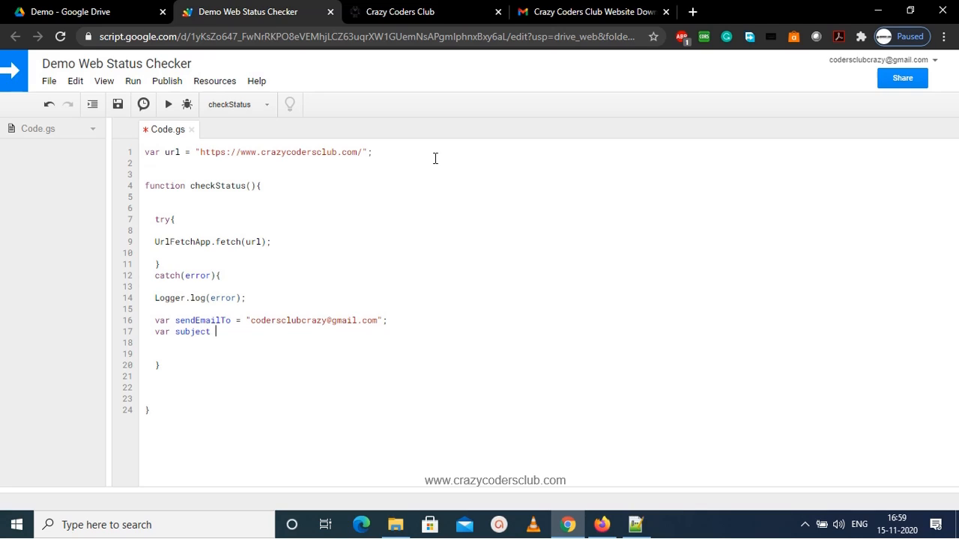
type("= \"\"")
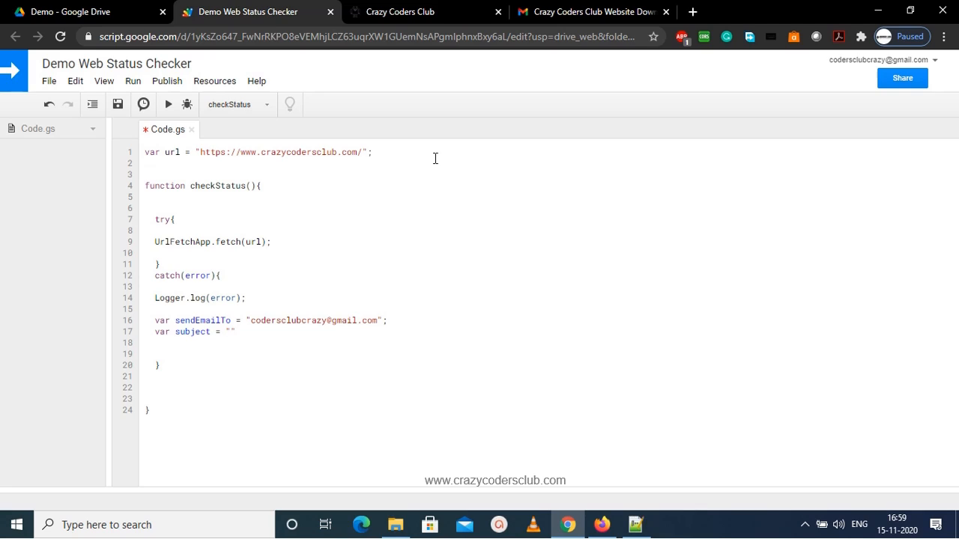
type("Crazy")
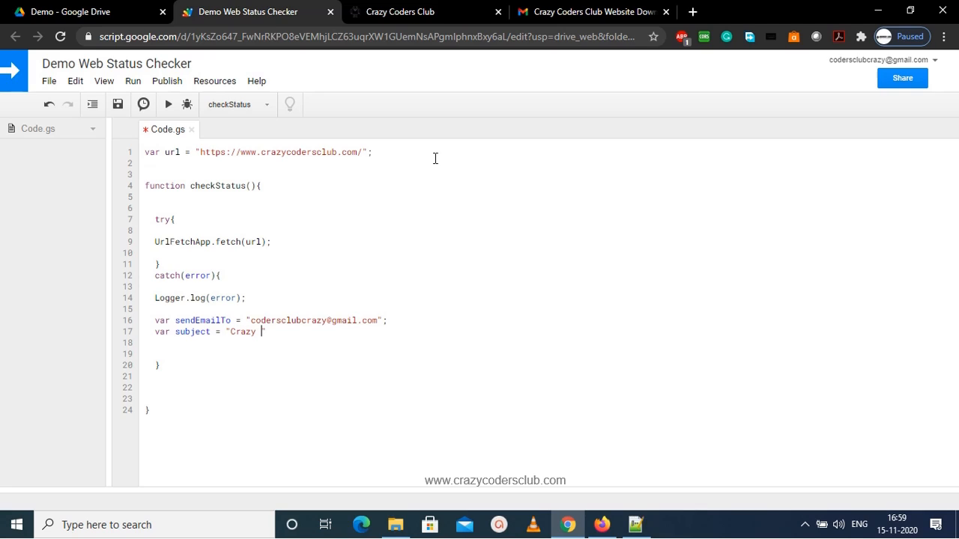
type("Coders")
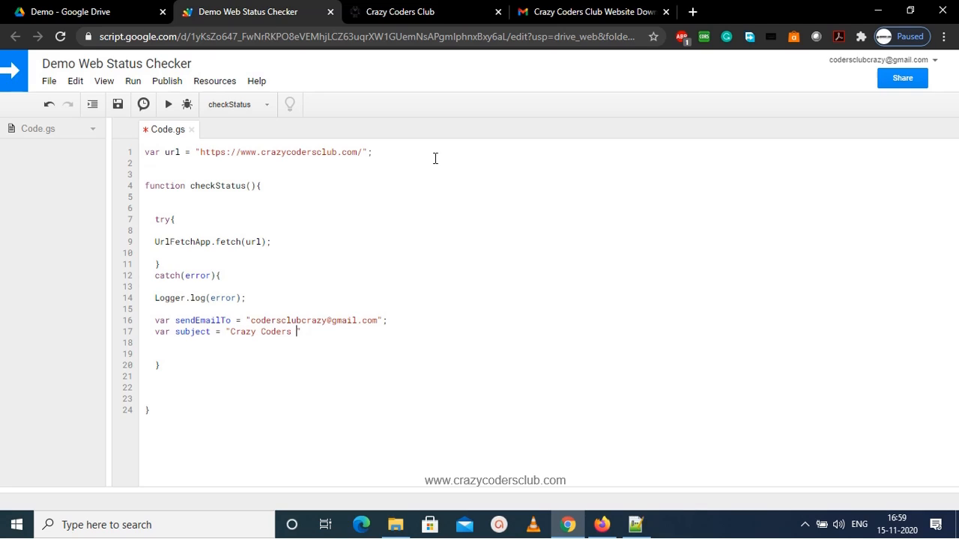
type("Club")
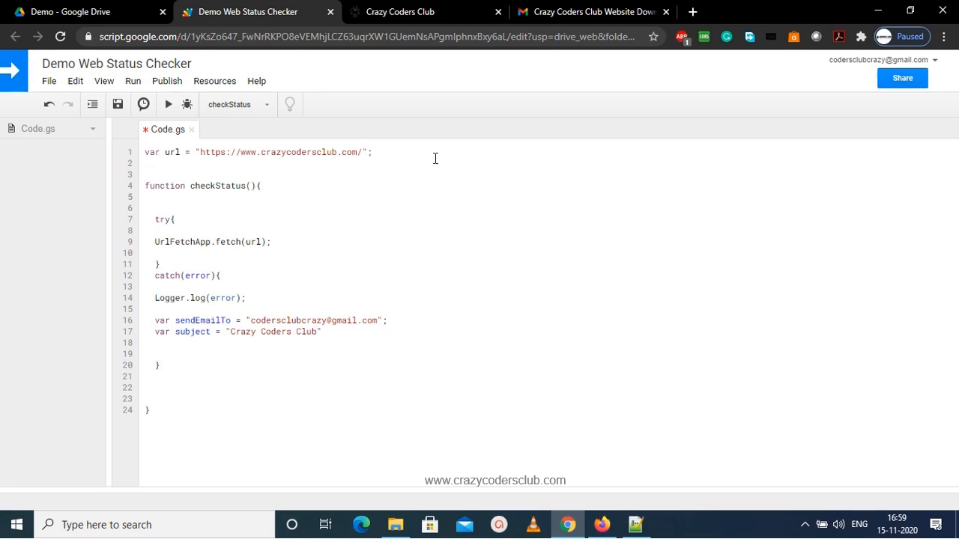
type("website is d")
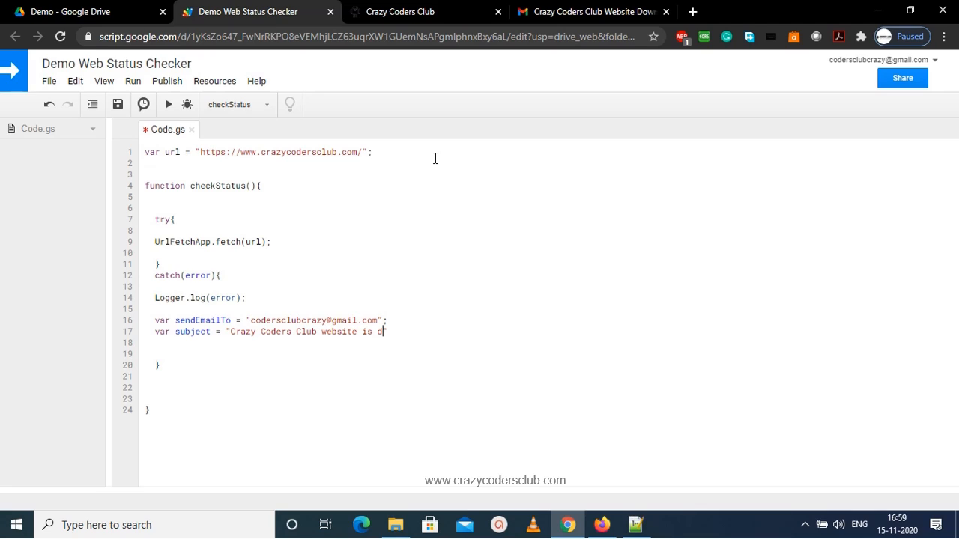
type("own\";")
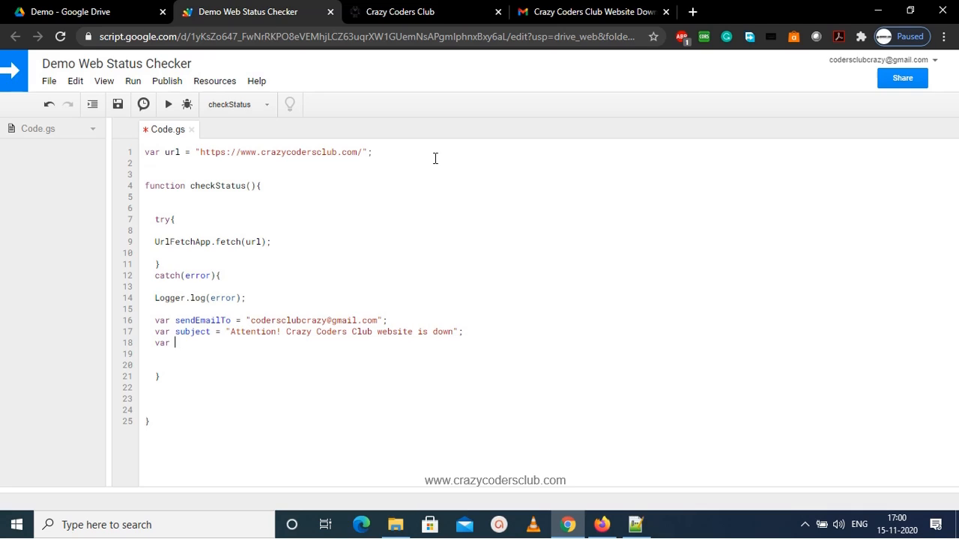
- Start the body string: "Website is down with the following error \n"
type("body =")
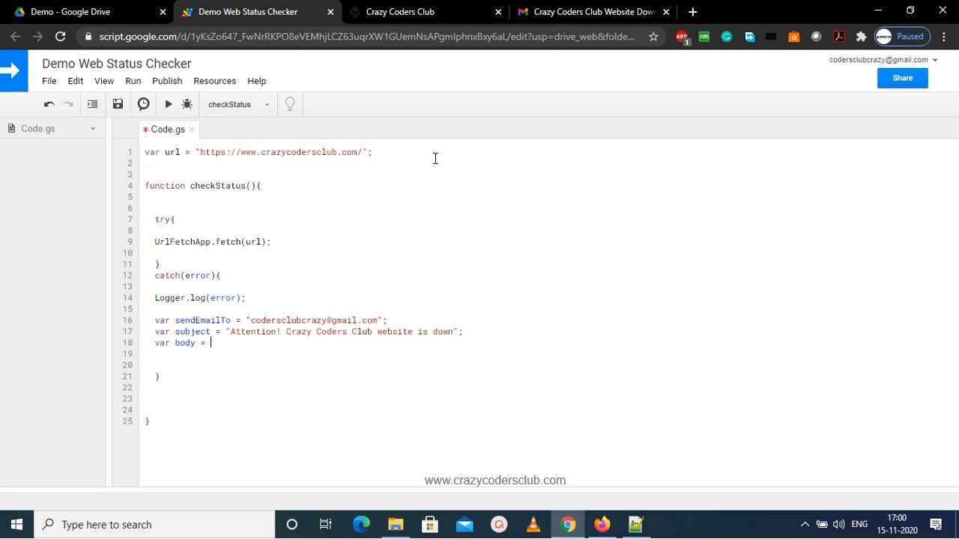
type("\"")
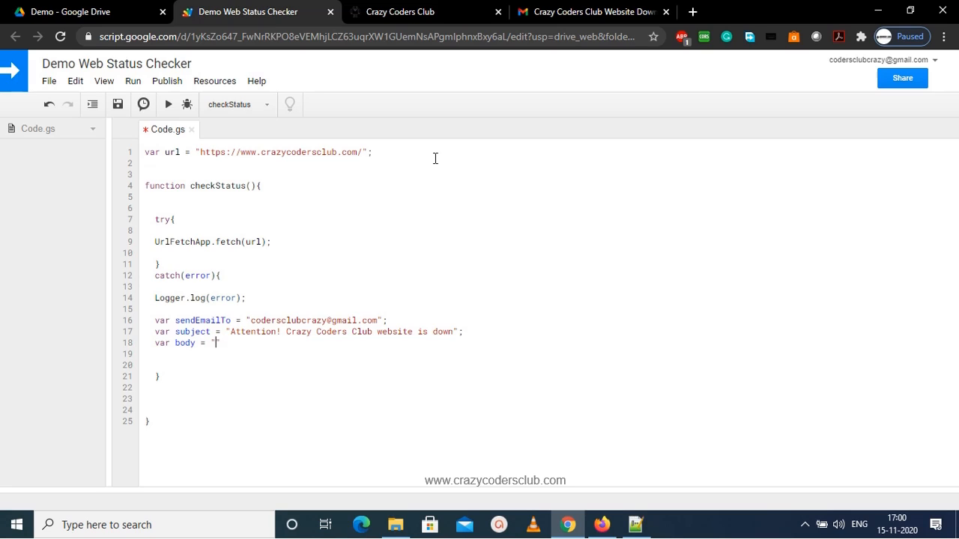
type("Website is do")
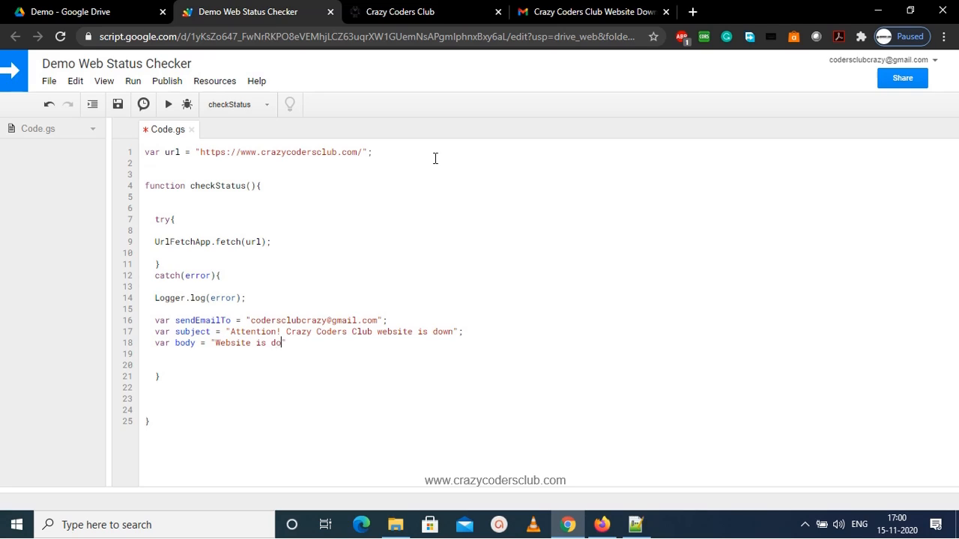
type("wn")
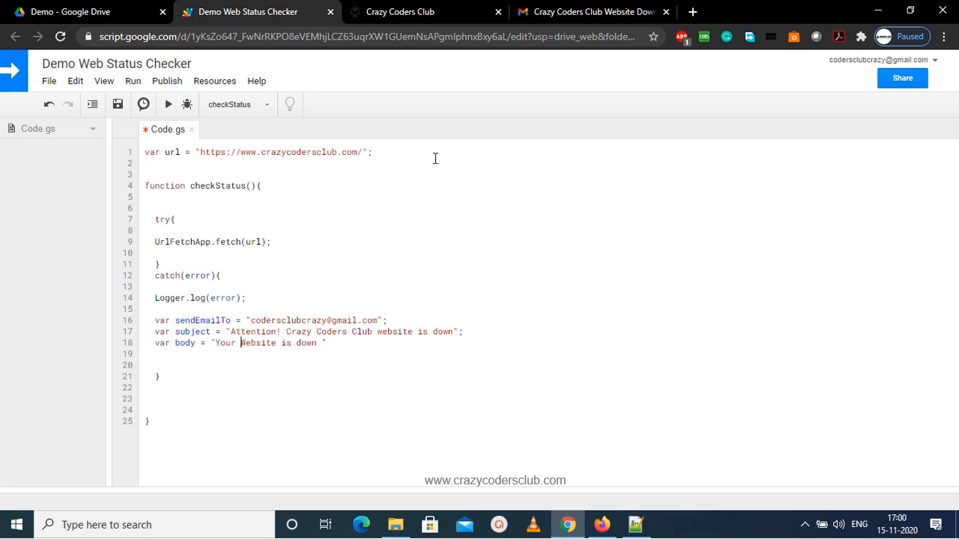
type("wi")
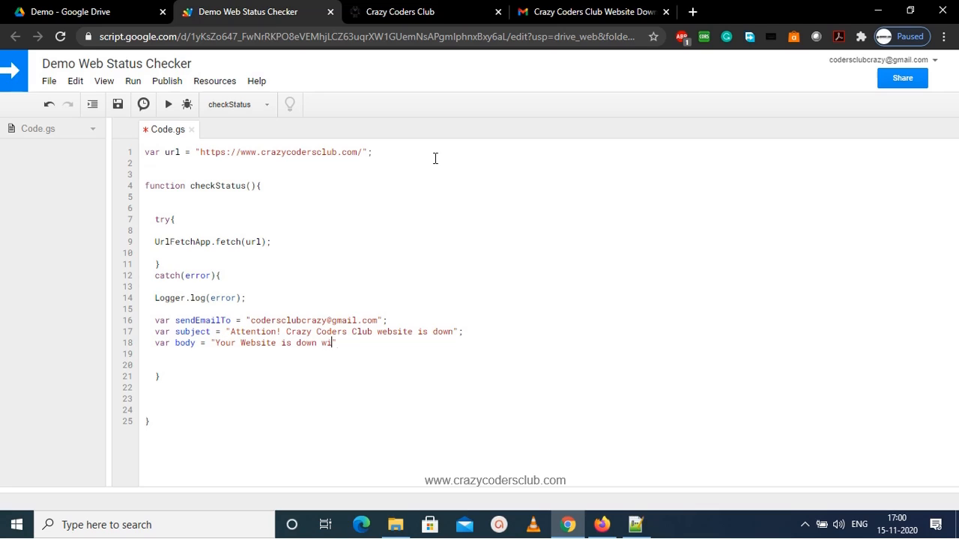
type("th the foll")
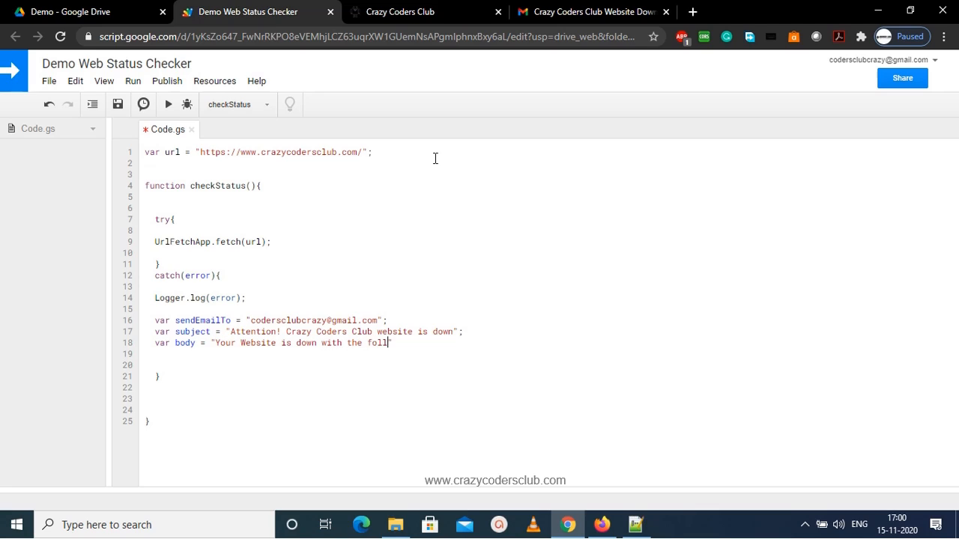
type("owing error")
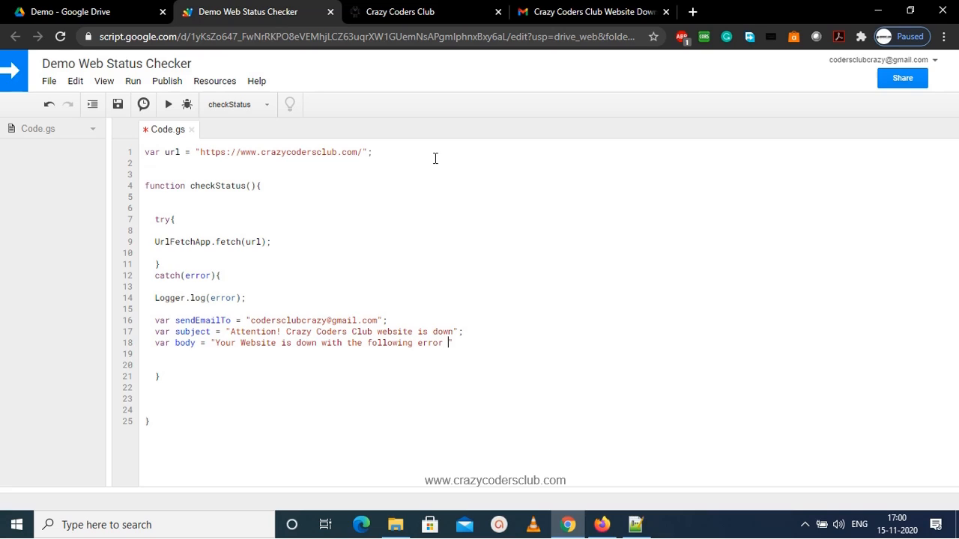
type("\\n\"")
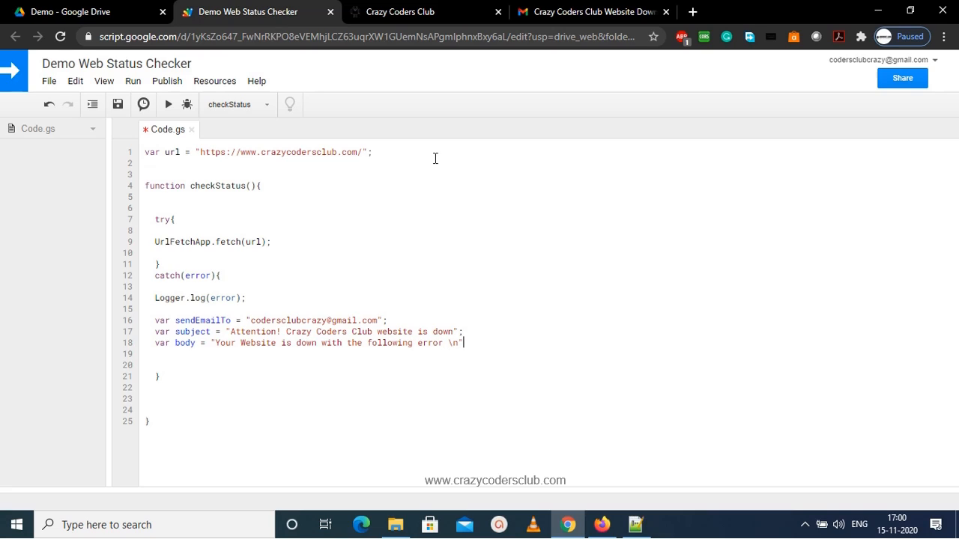
- Extend body with + error + "\n\n Goto " + url + " to check the same."
type("+err")
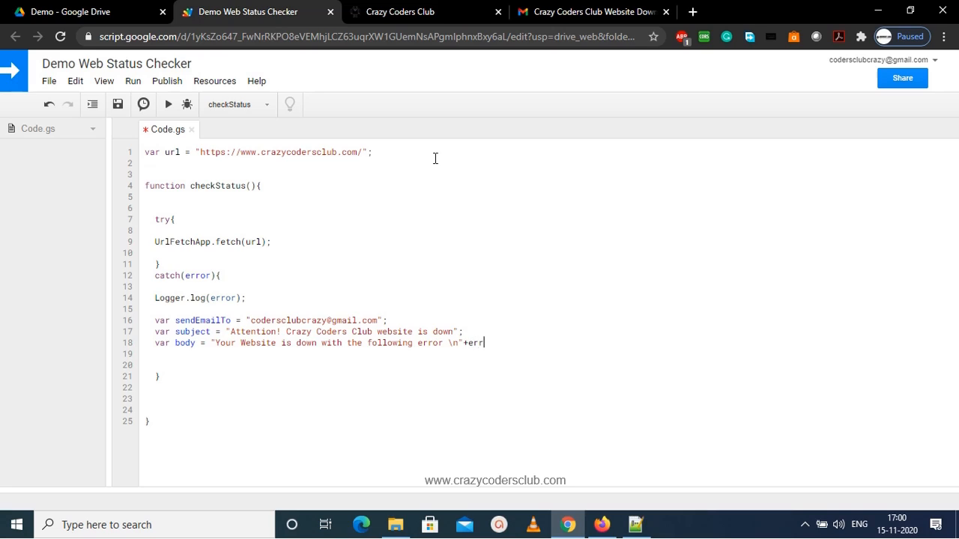
type("or+")
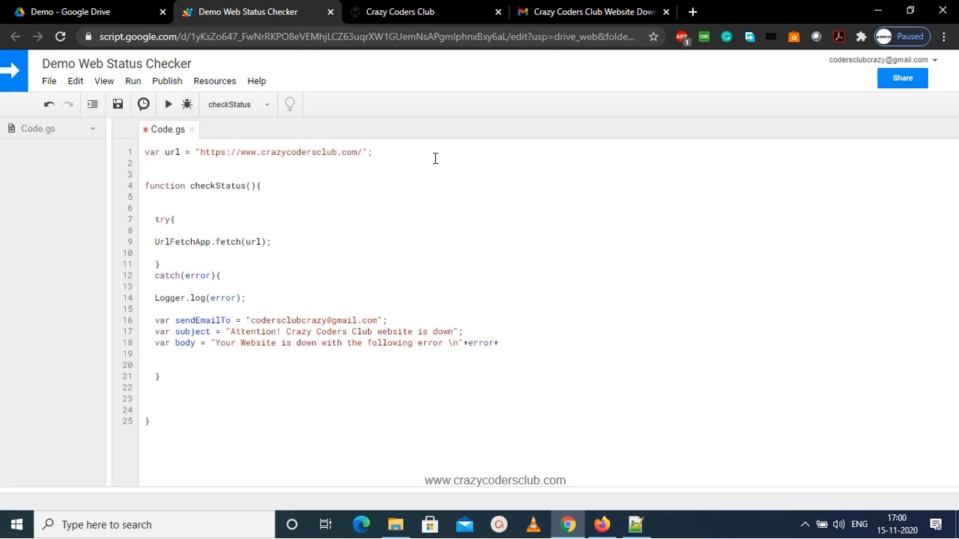
type("\"\\n")
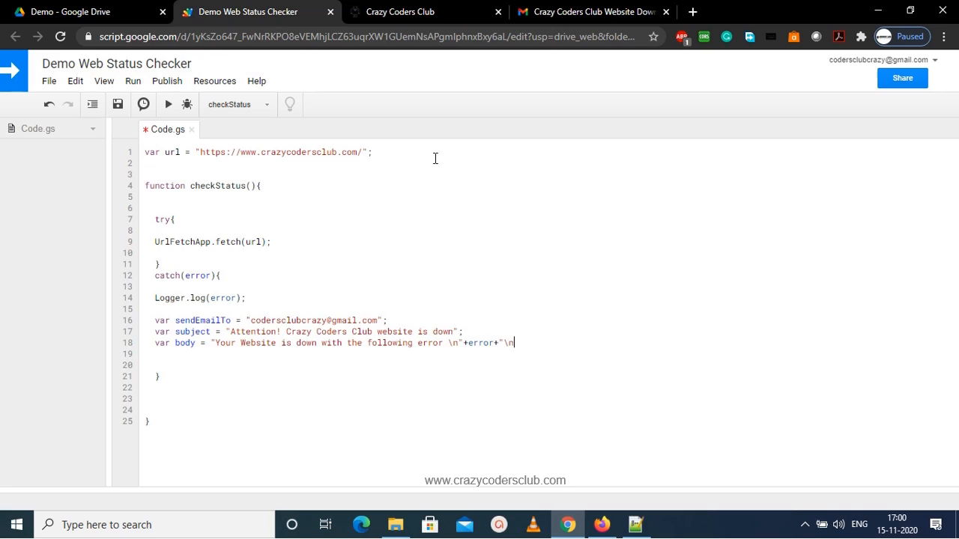
type("\\n")
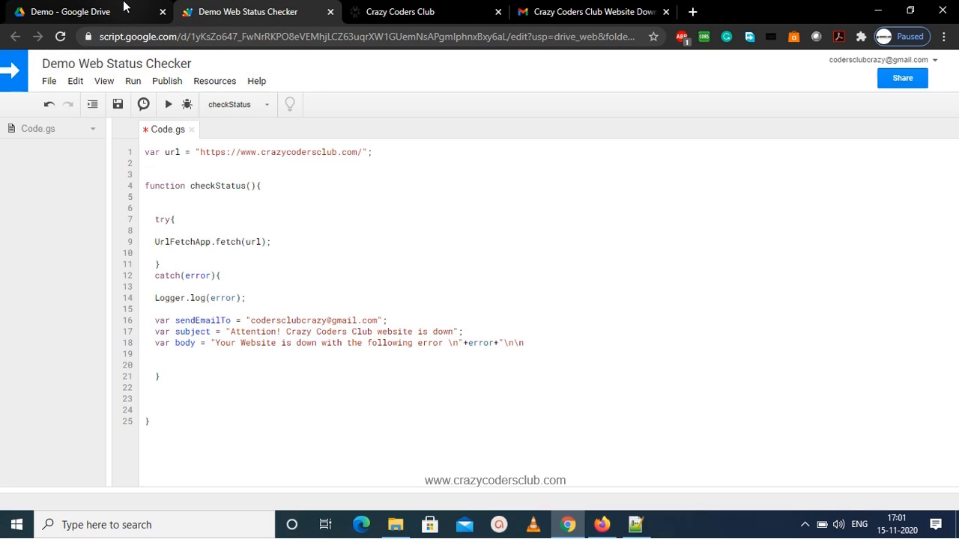
type("Goto")
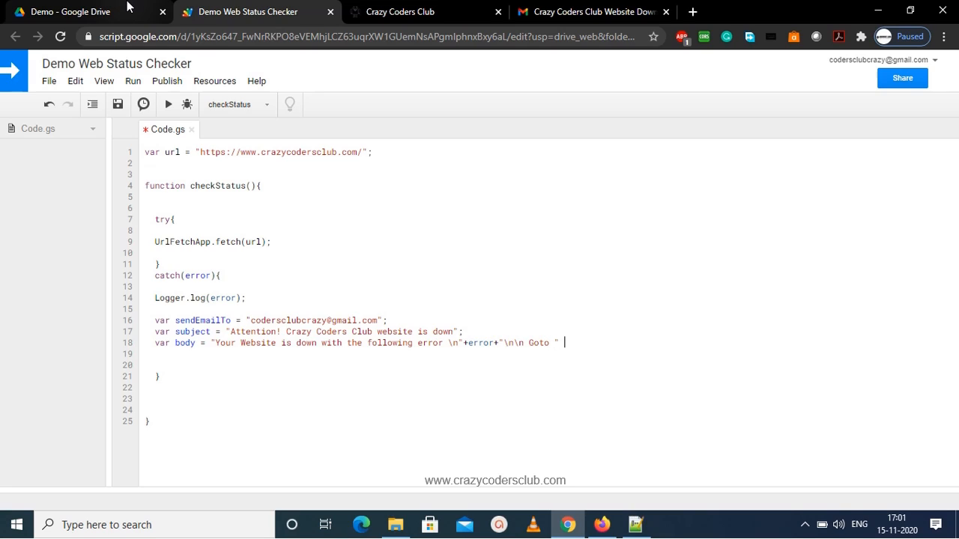
type("+")
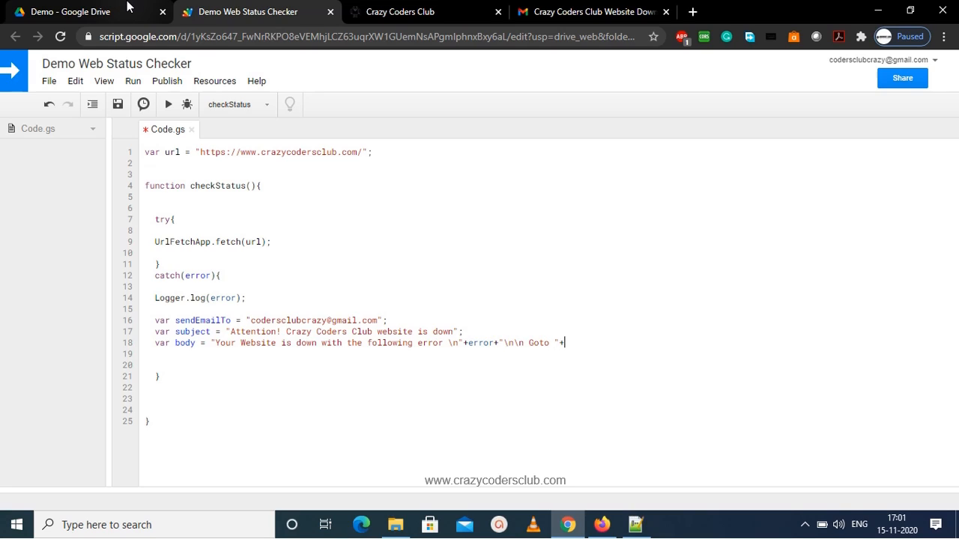
type("url+")
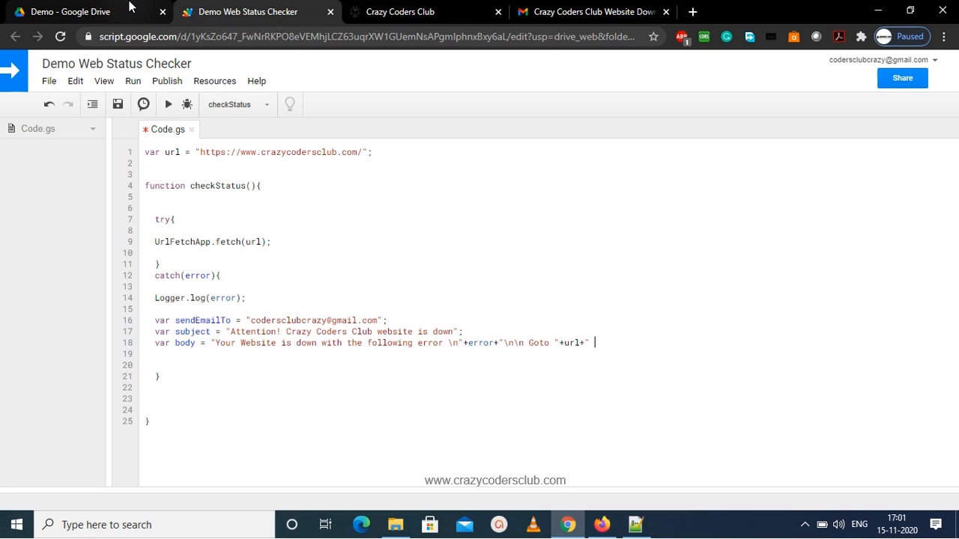
type("to check the same.")
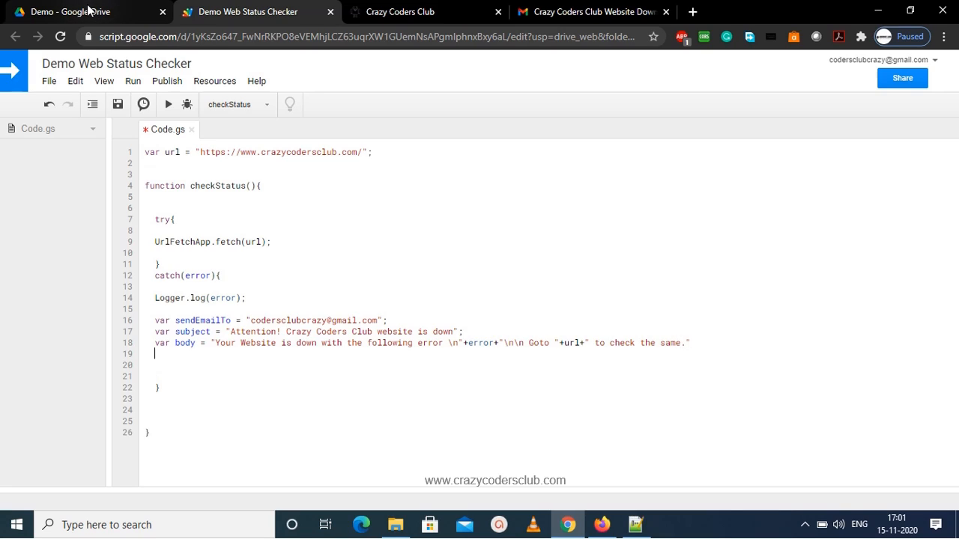
- Add MailApp.sendEmail(sendEmailTo, subject, body); at the end of the catch block
type("M")
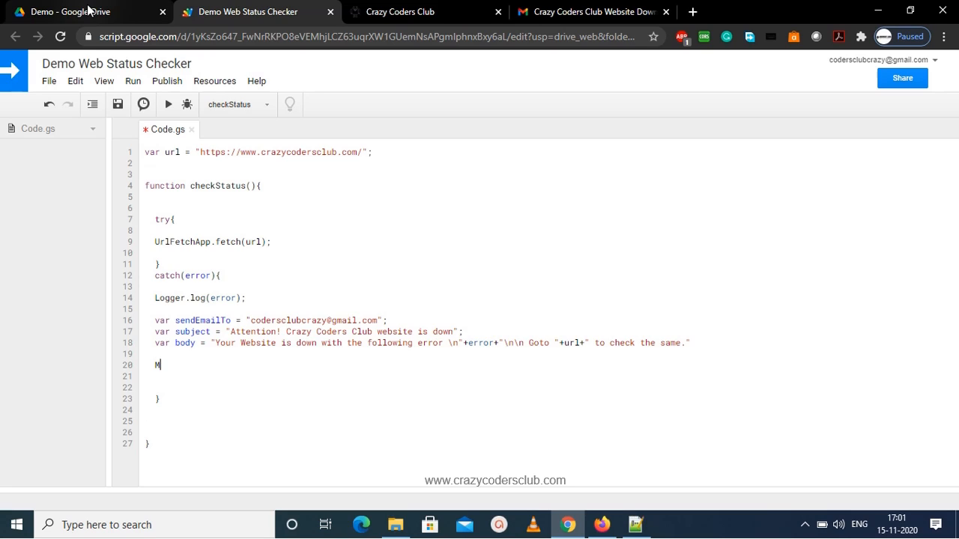
type("ailApp.")
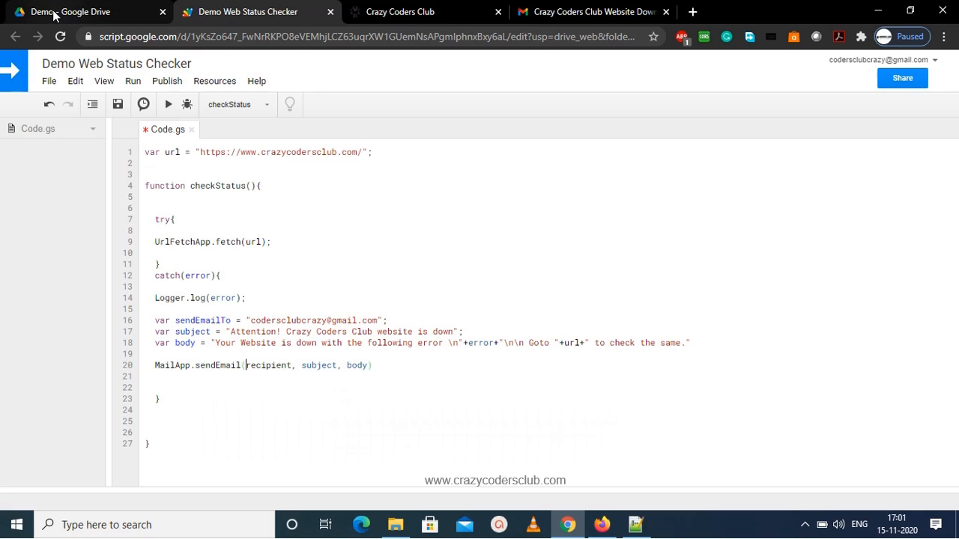
type("sendEmailTo, subject, body);")
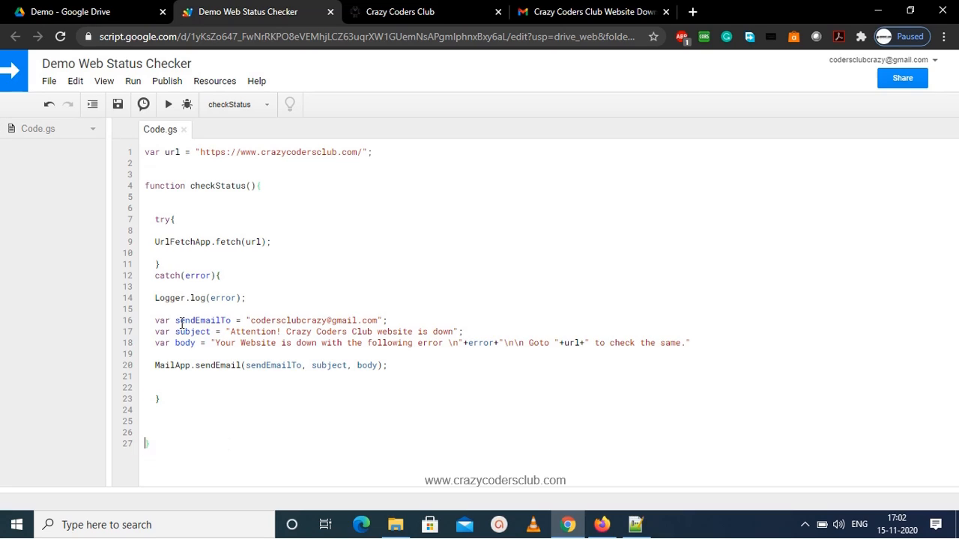
- Run checkStatus and authorize it via Advanced > Go to Demo Web Status Checker (unsafe) > Allow
left_click(168, 105)
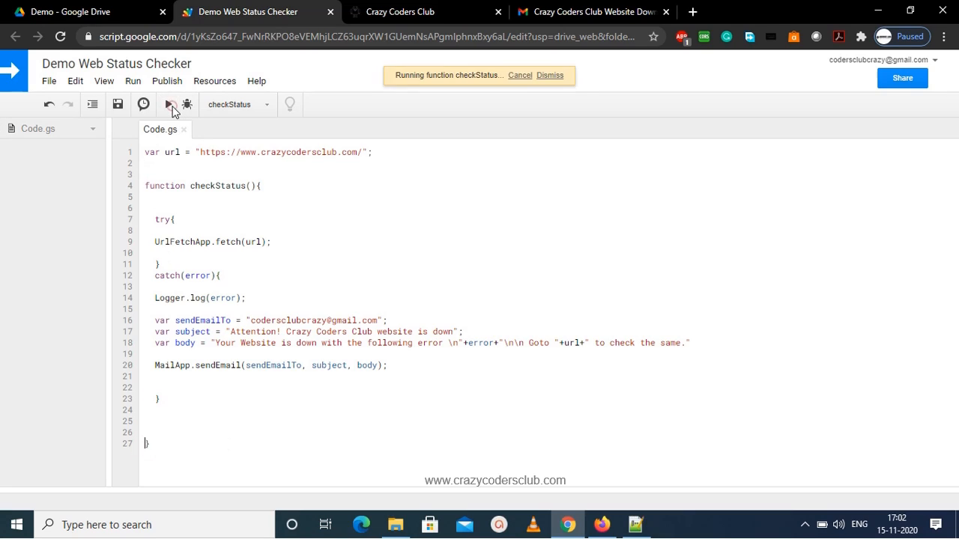
left_click(168, 105)
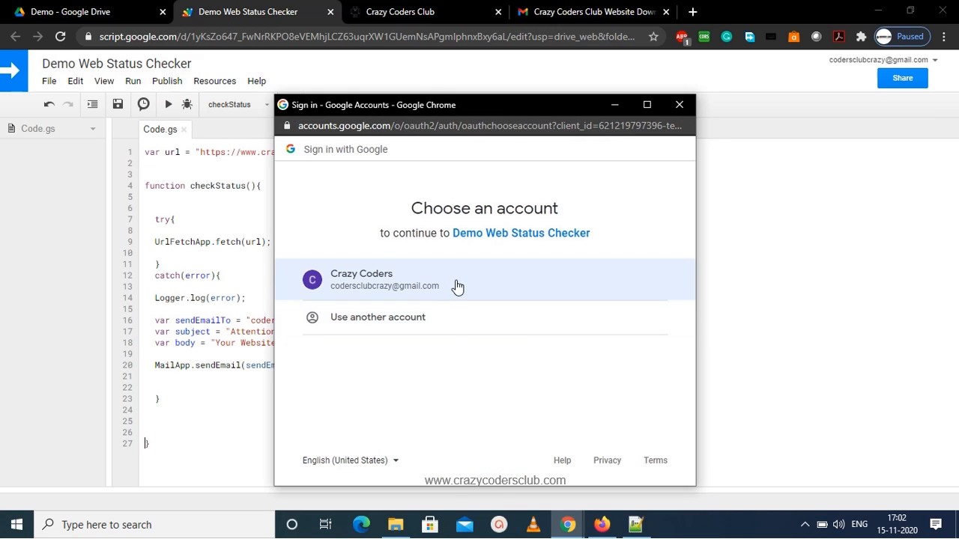
left_click(384, 280)
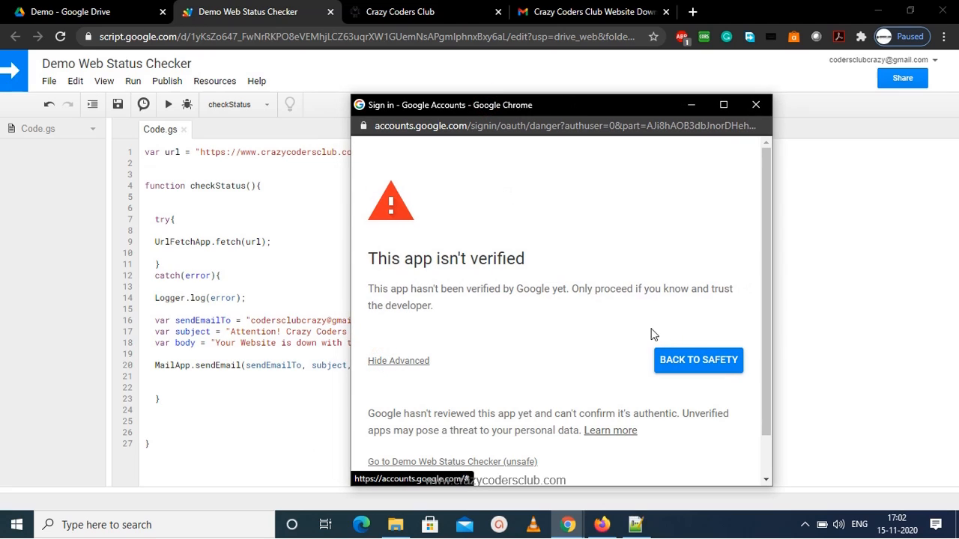
mouse_move(428, 464)
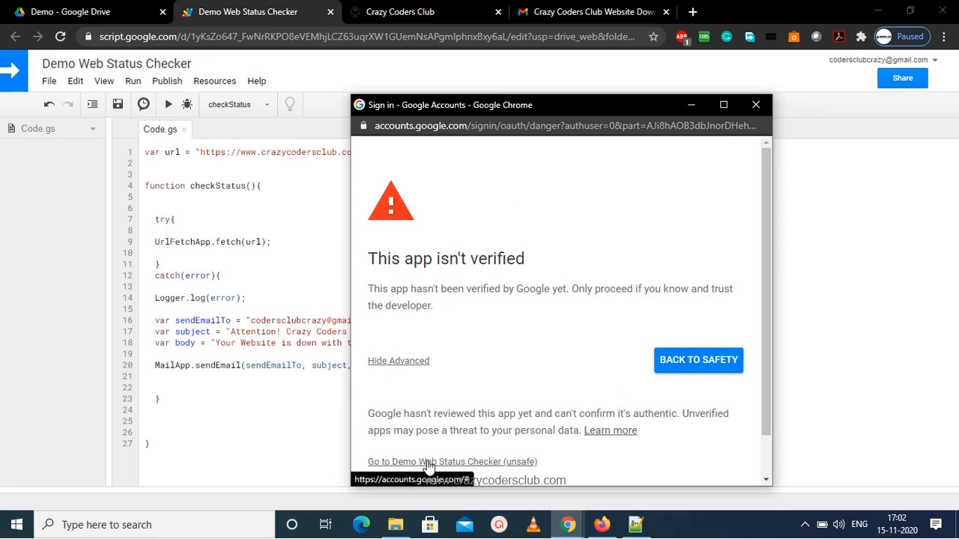
left_click(447, 461)
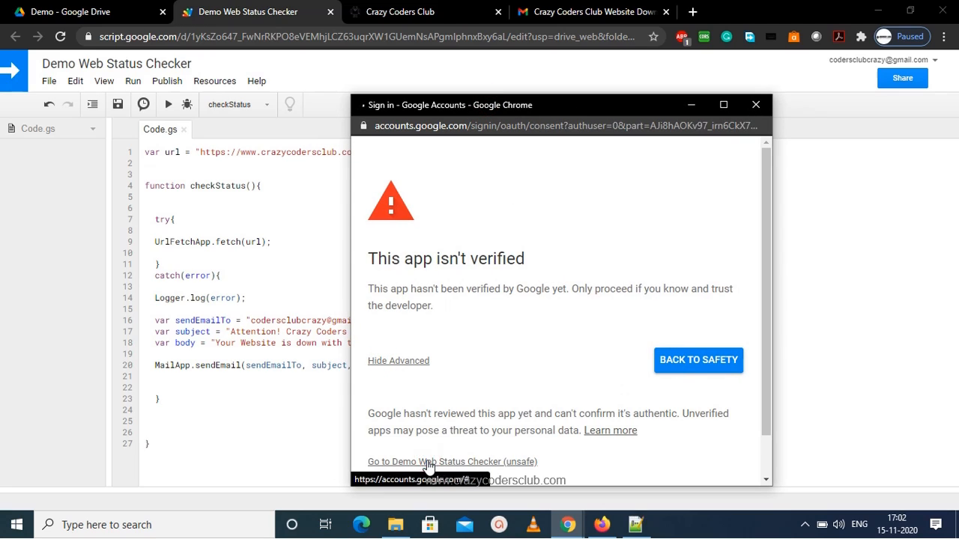
left_click(445, 461)
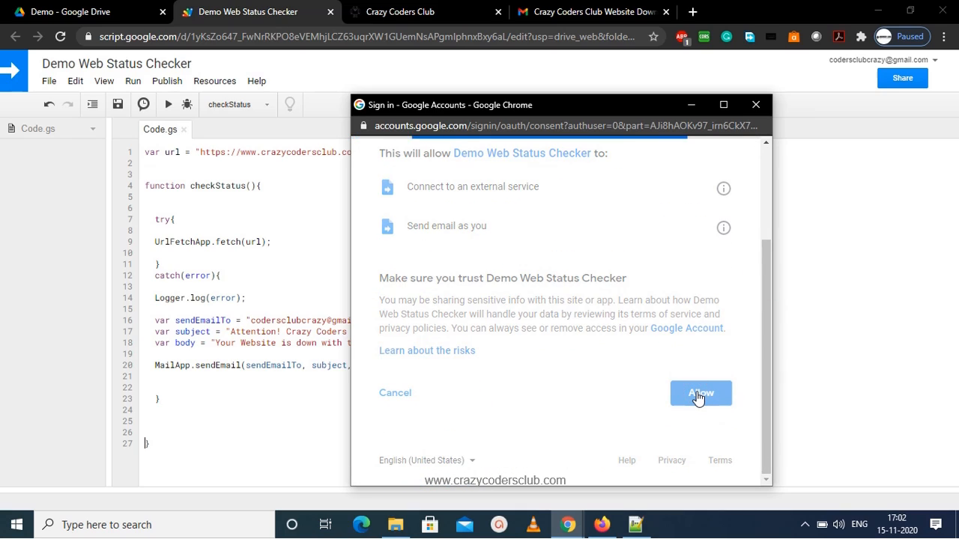
left_click(701, 392)
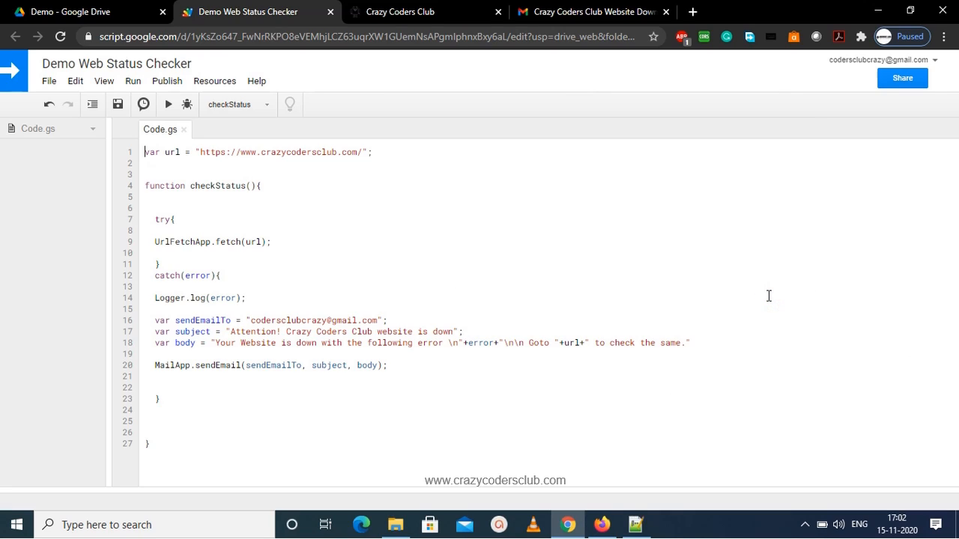
mouse_move(510, 420)
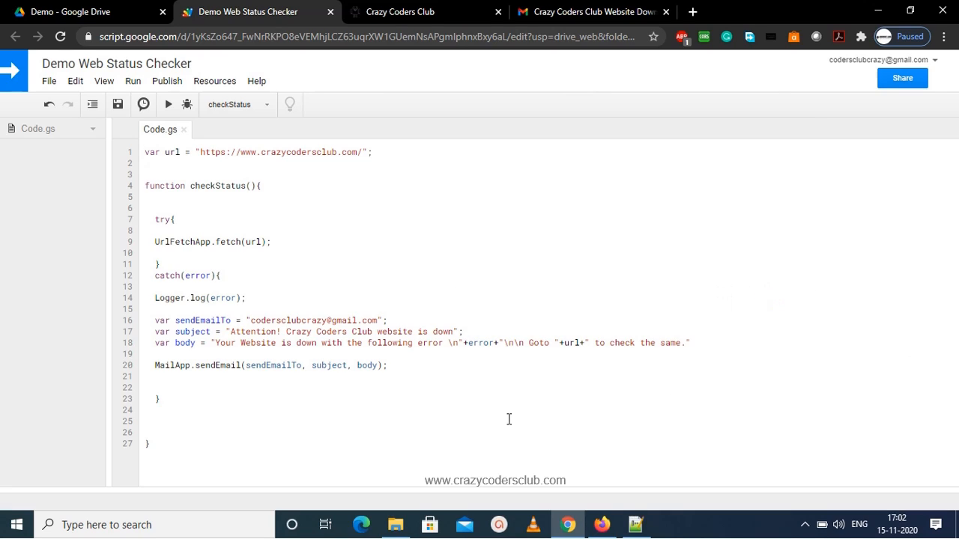
- Switch to the Crazy Coders Club tab to confirm it shows the 404 'page is lost' error
left_click(392, 12)
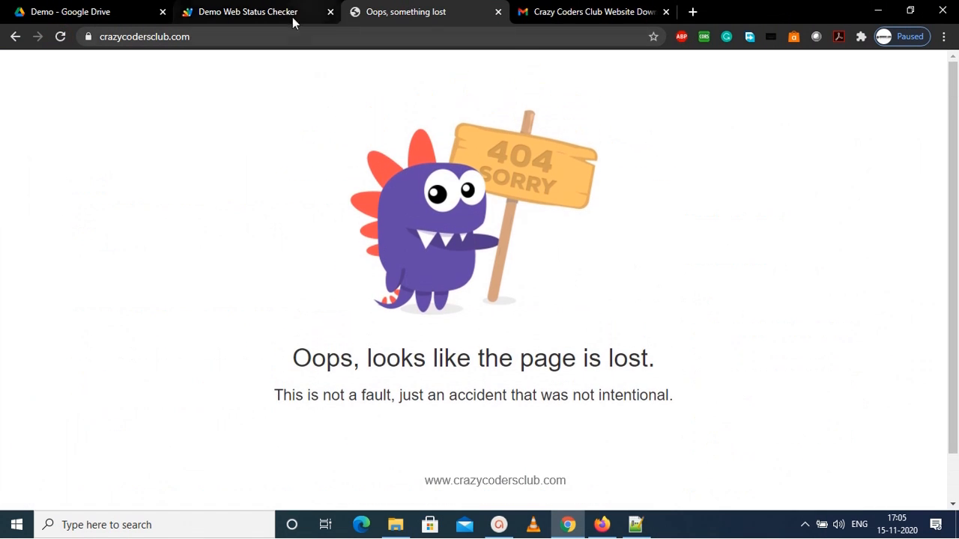
- Run the script again and read the new 'Attention! Crazy Coders Club website is down' 404 alert in Gmail
left_click(592, 12)
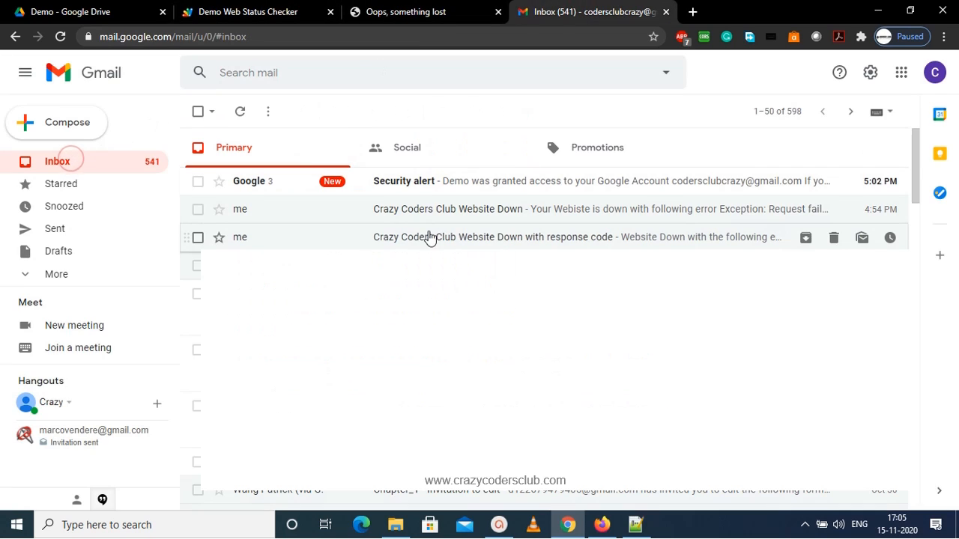
left_click(247, 12)
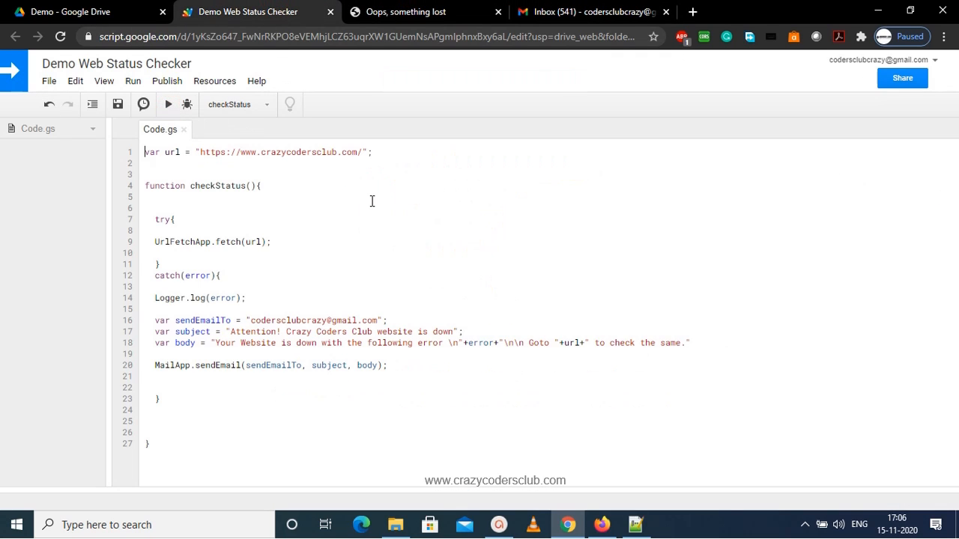
mouse_move(596, 12)
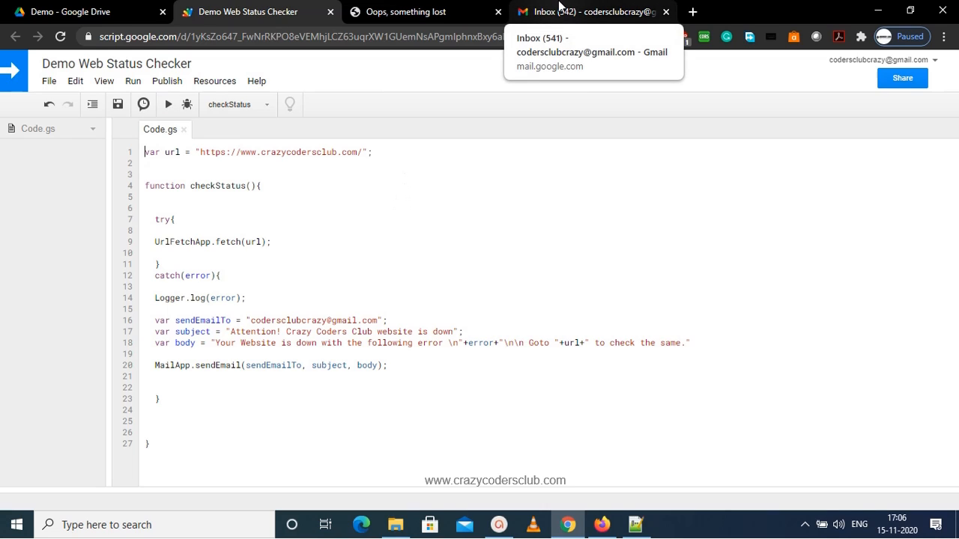
left_click(591, 12)
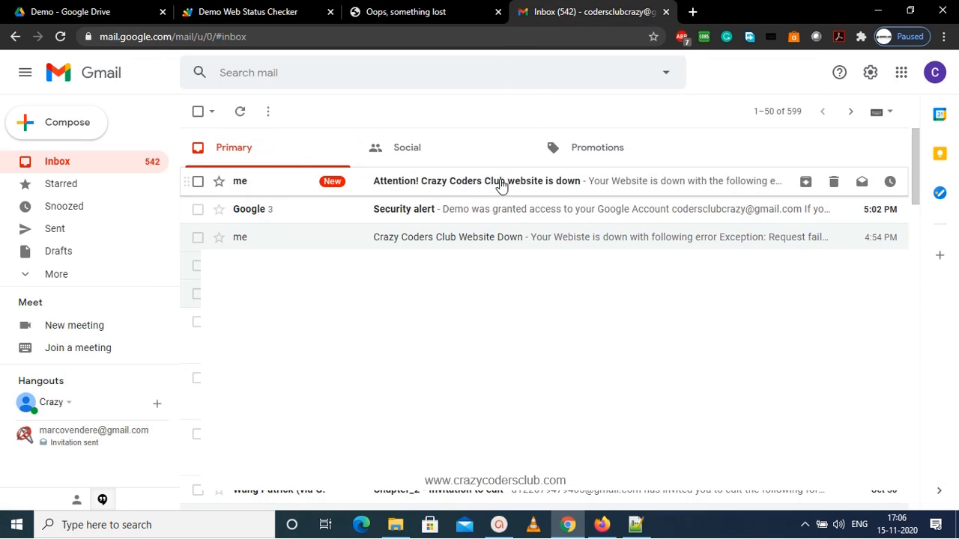
left_click(500, 180)
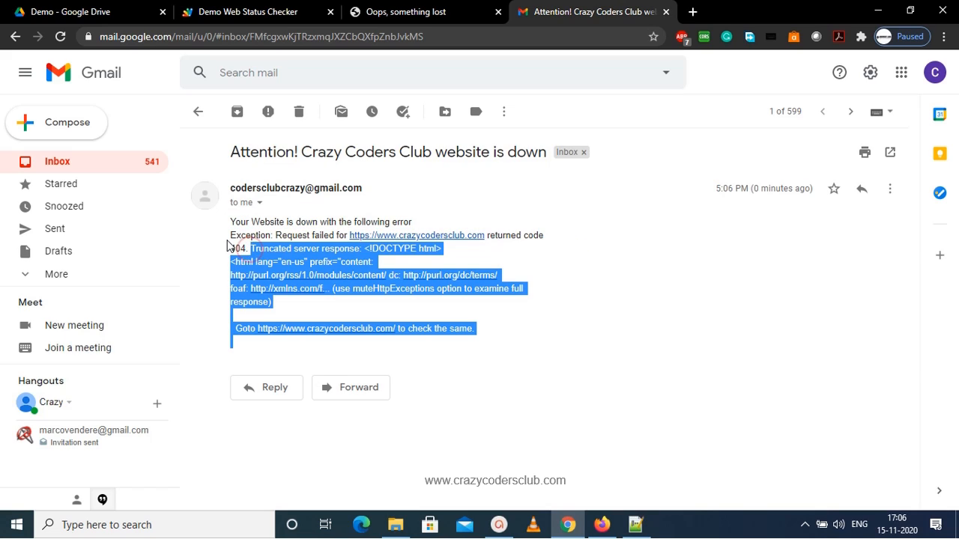
left_click(566, 296)
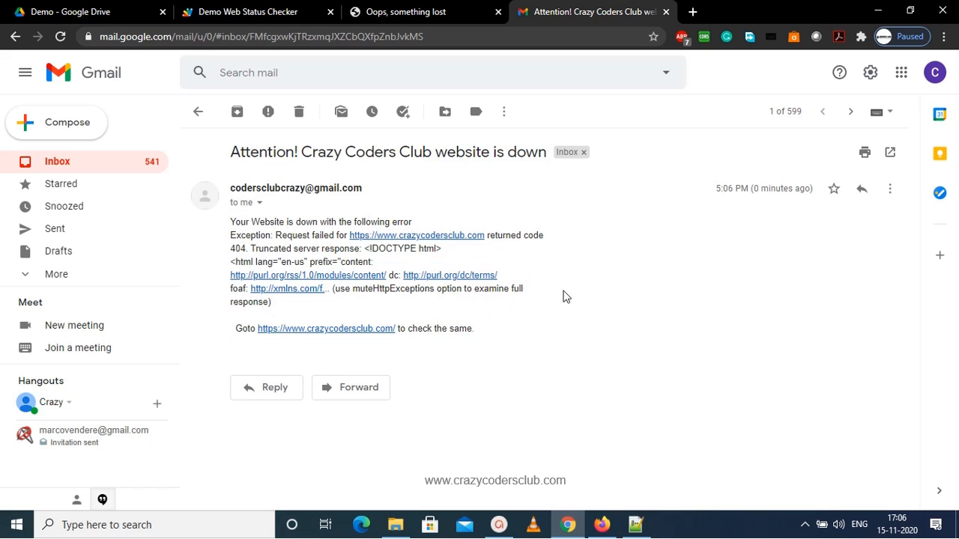
mouse_move(588, 481)
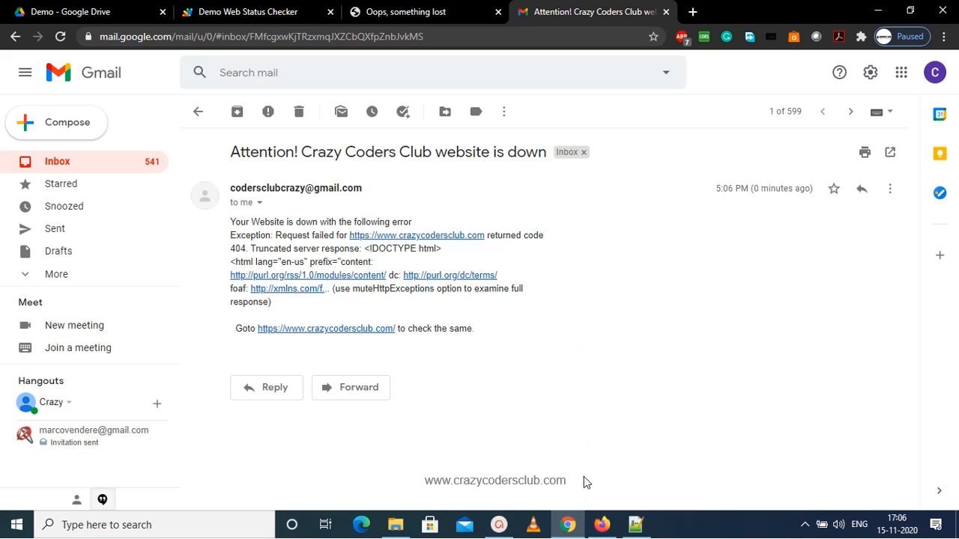
left_click(254, 12)
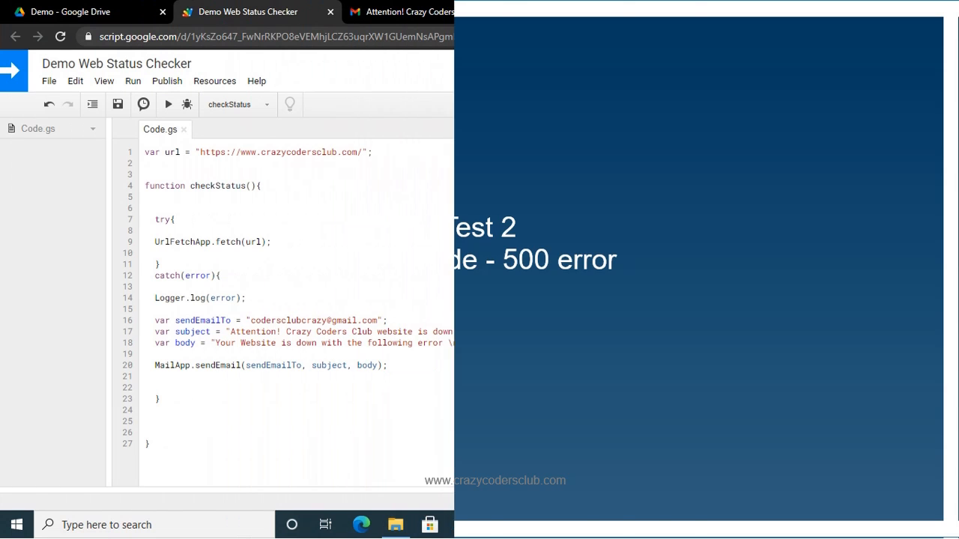
- Load crazycodersclub.com/crazyshop in a new tab, confirm HTTP ERROR 500, and return to the script
left_click(692, 12)
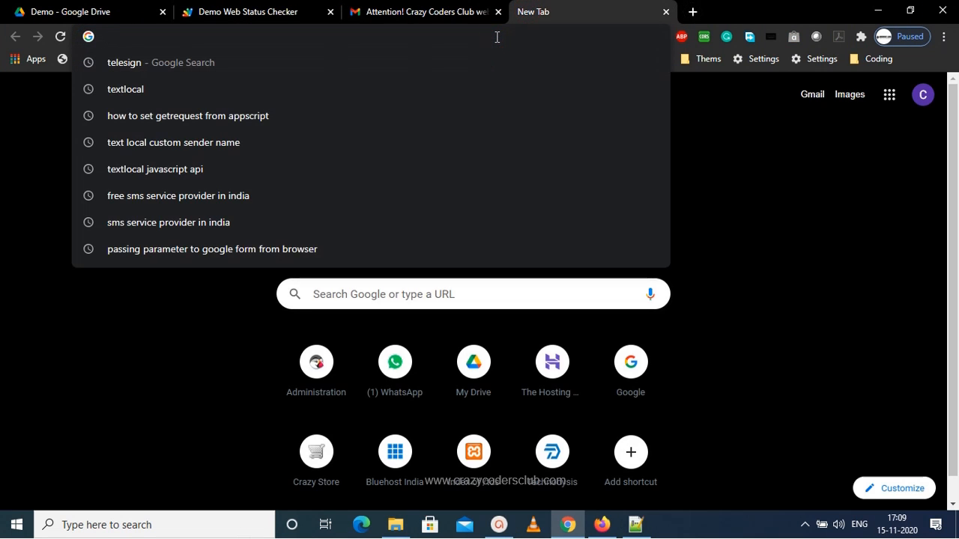
type("crazycodersclub.com/crazyshop")
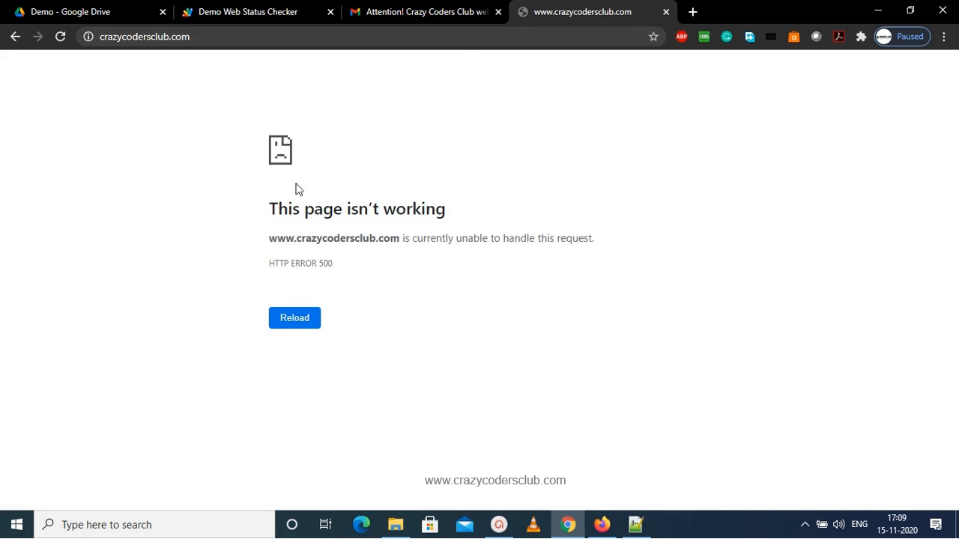
left_click(288, 36)
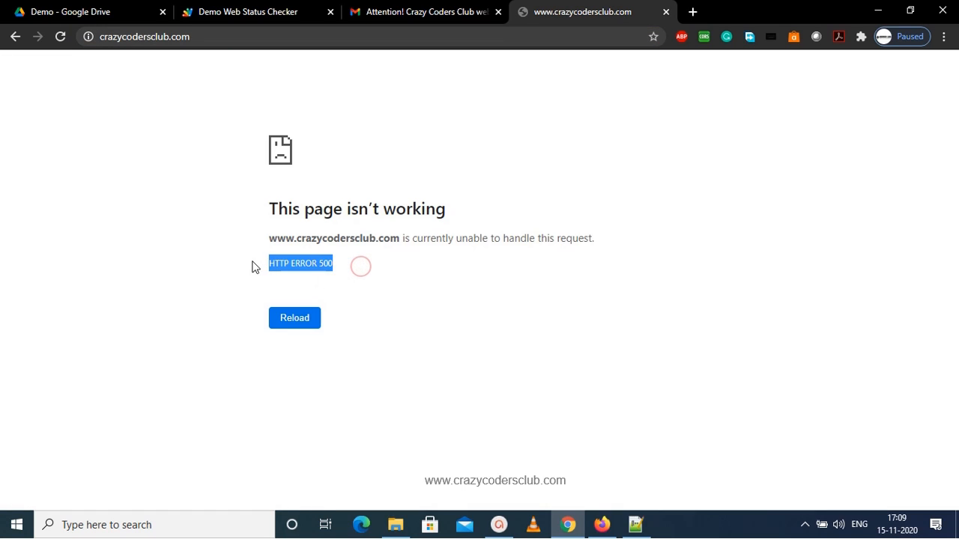
left_click(247, 12)
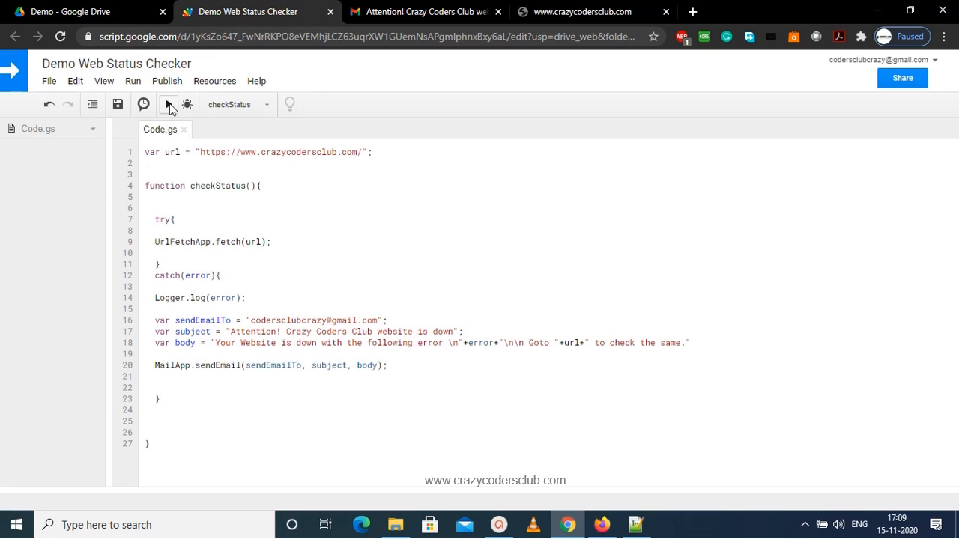
- Run checkStatus against the failing site and switch to the Gmail mailbox
left_click(167, 104)
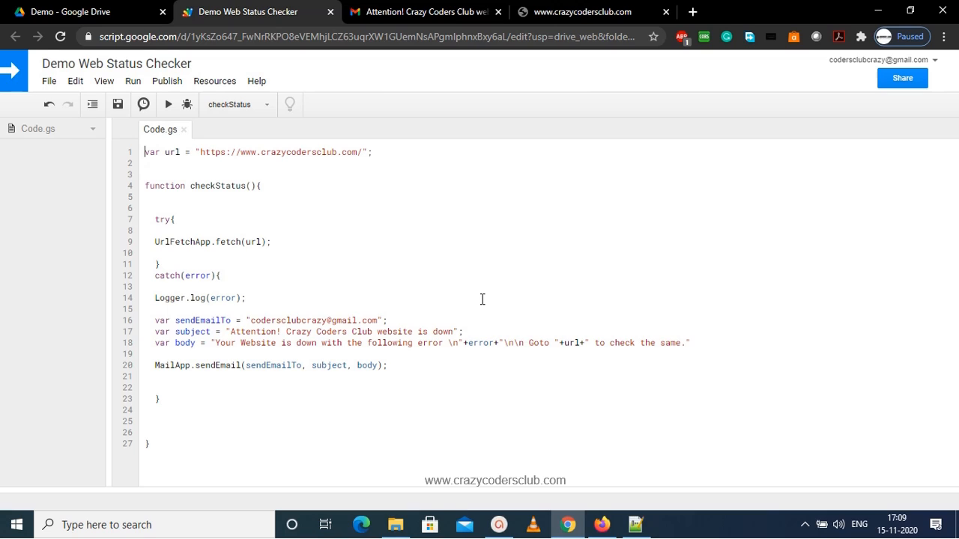
left_click(435, 11)
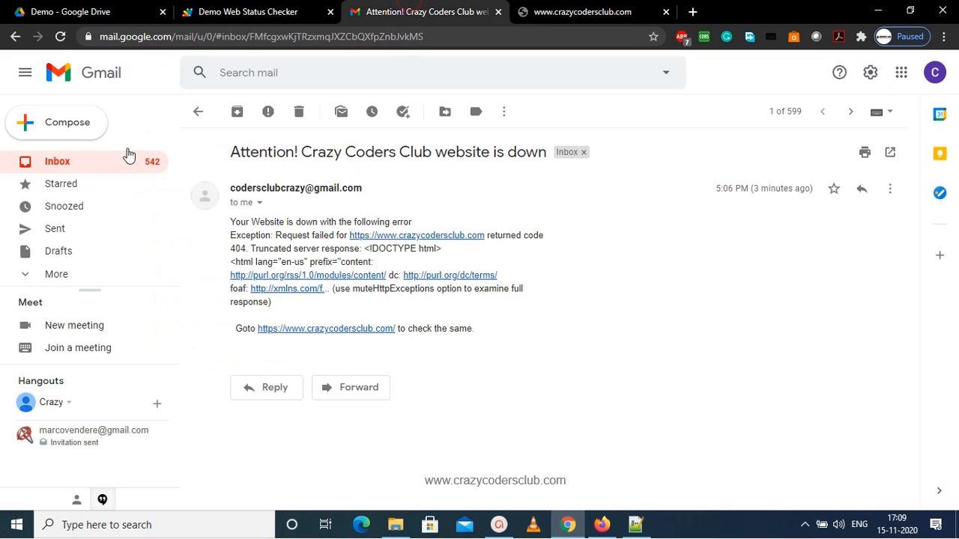
- Return to the inbox and read the newest down-alert reporting returned code 500
left_click(198, 111)
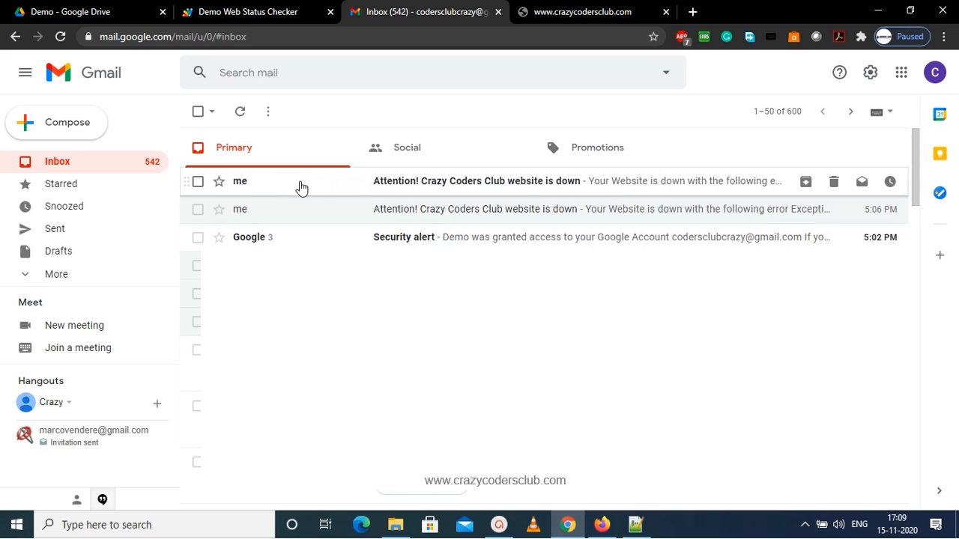
left_click(480, 180)
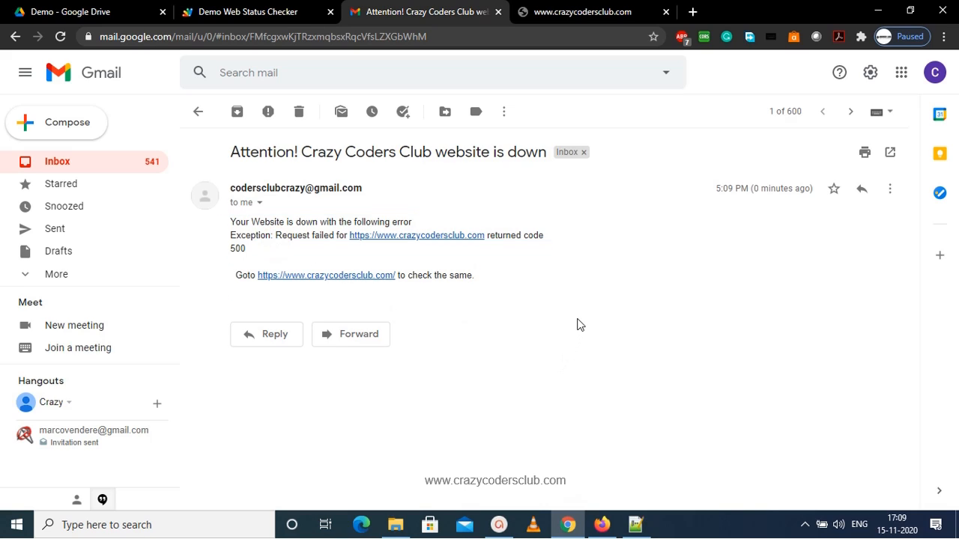
mouse_move(596, 324)
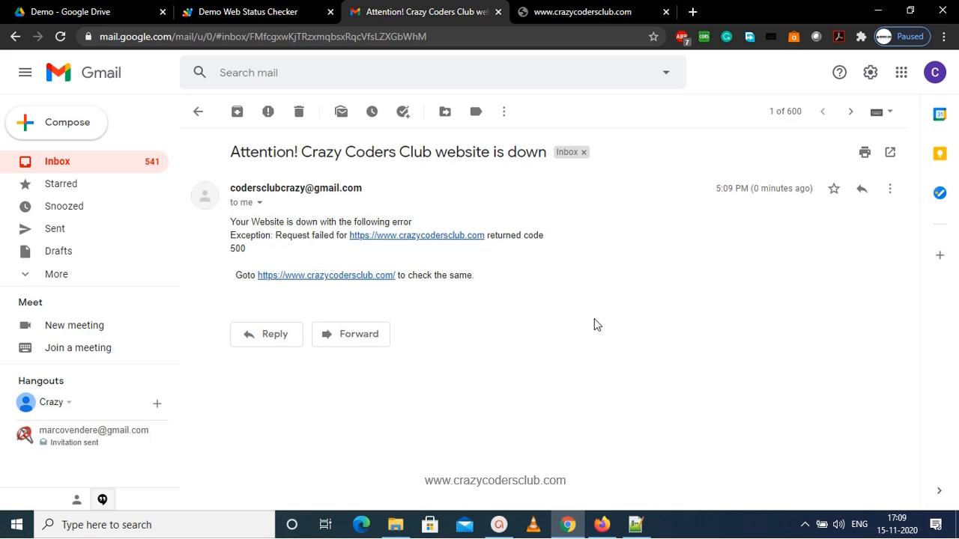
mouse_move(563, 347)
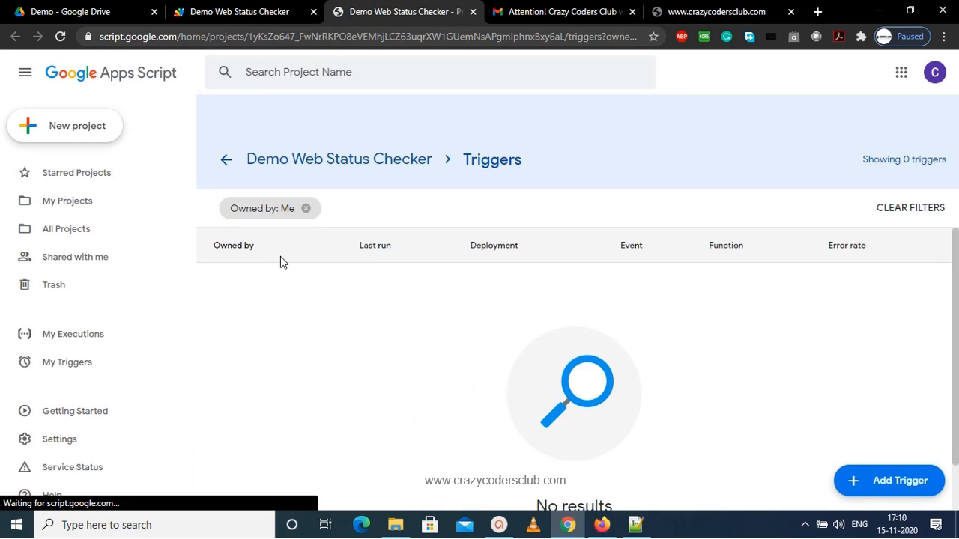
- Add a trigger for checkStatus set to Time-driven, Minutes timer, Every minute
left_click(888, 480)
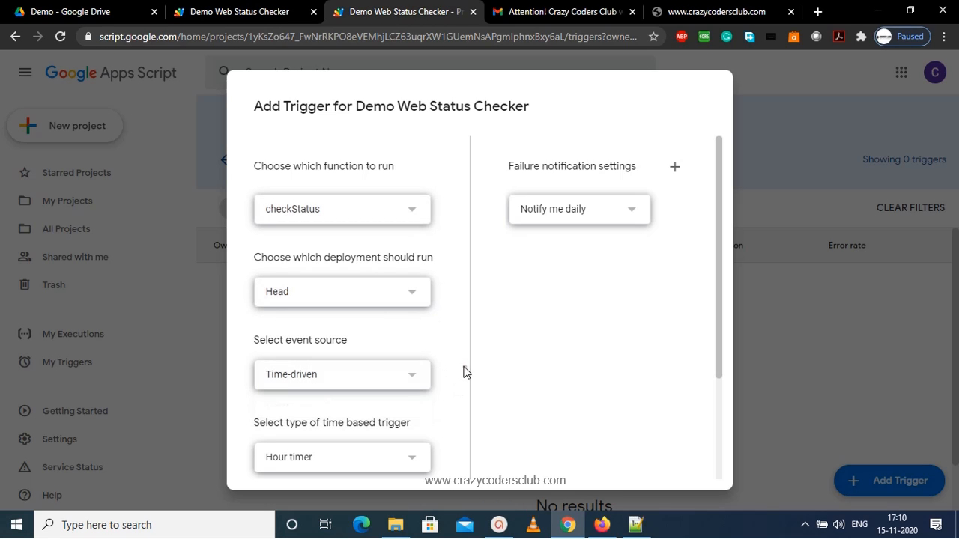
left_click(342, 458)
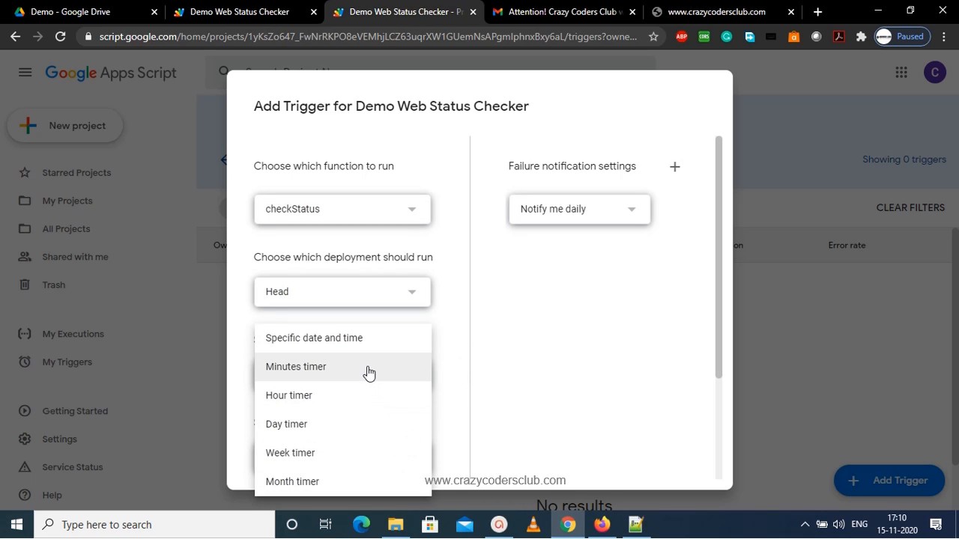
mouse_move(314, 384)
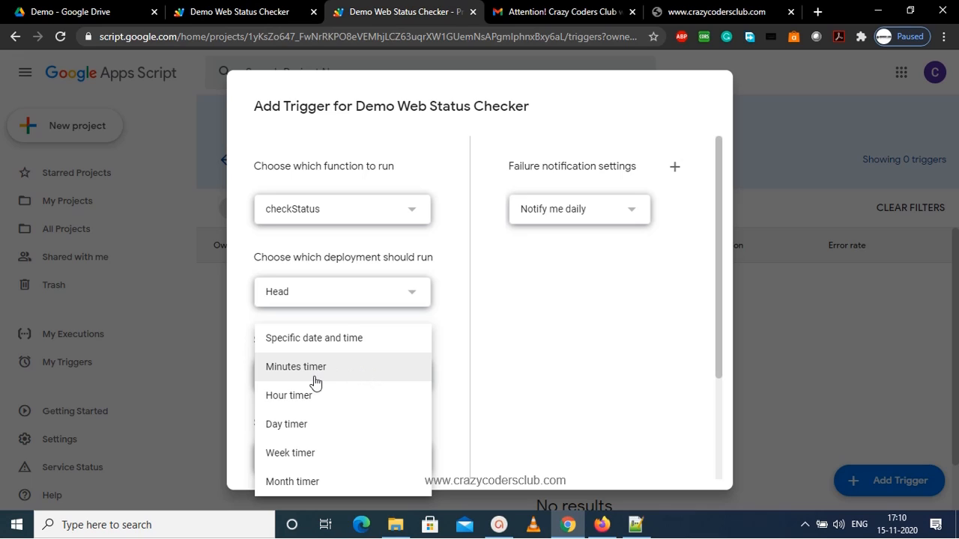
mouse_move(324, 371)
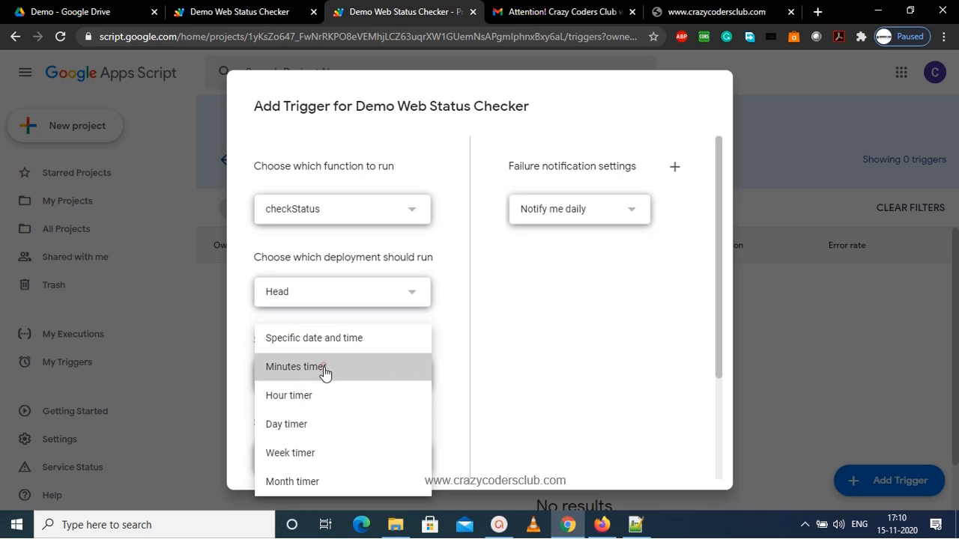
mouse_move(384, 390)
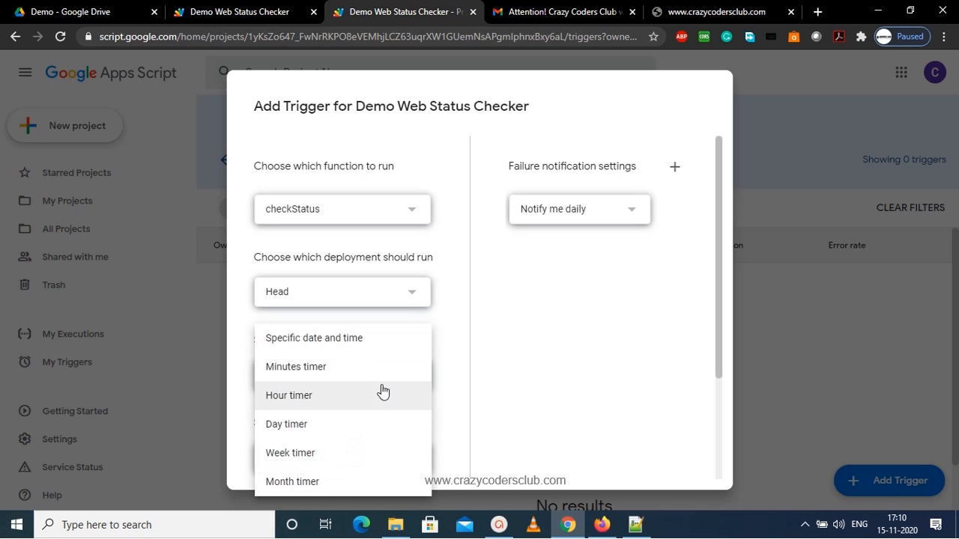
left_click(295, 366)
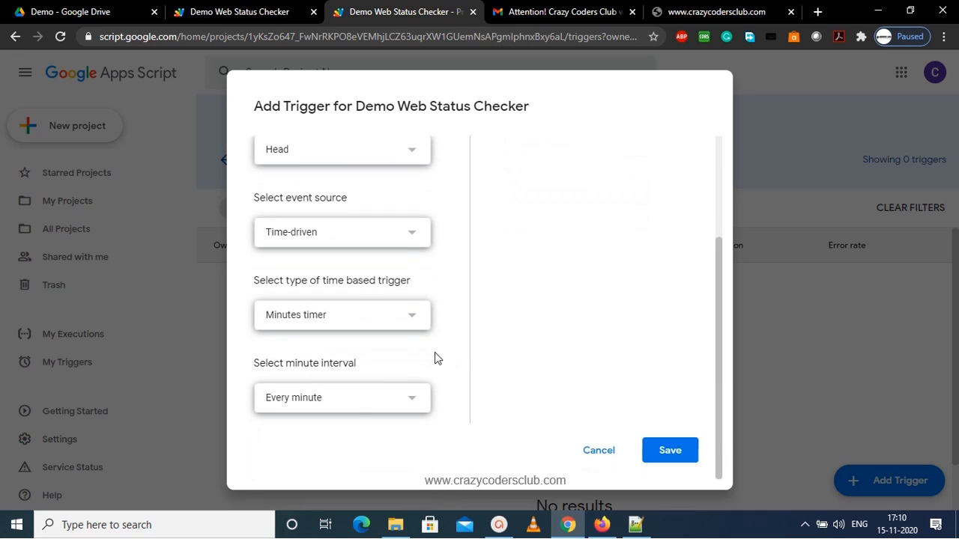
left_click(342, 398)
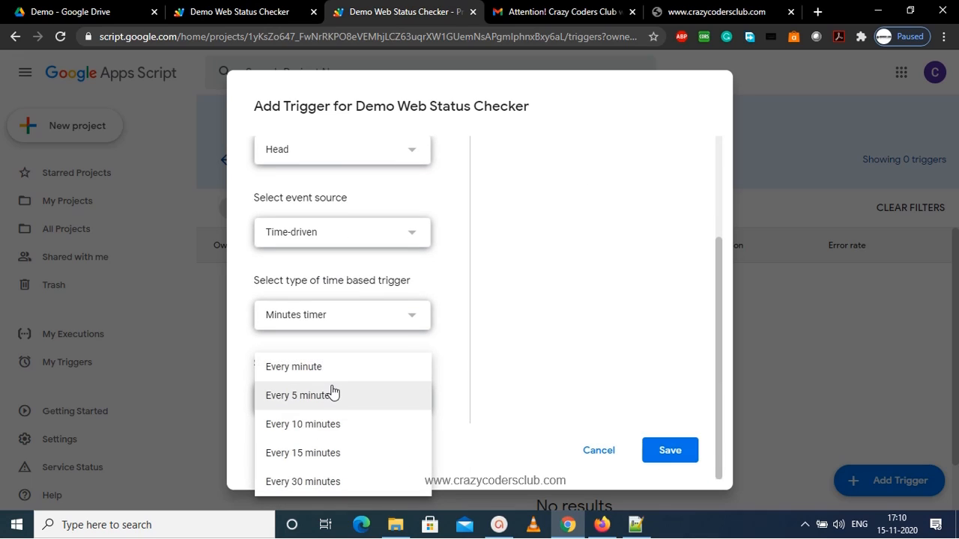
left_click(294, 366)
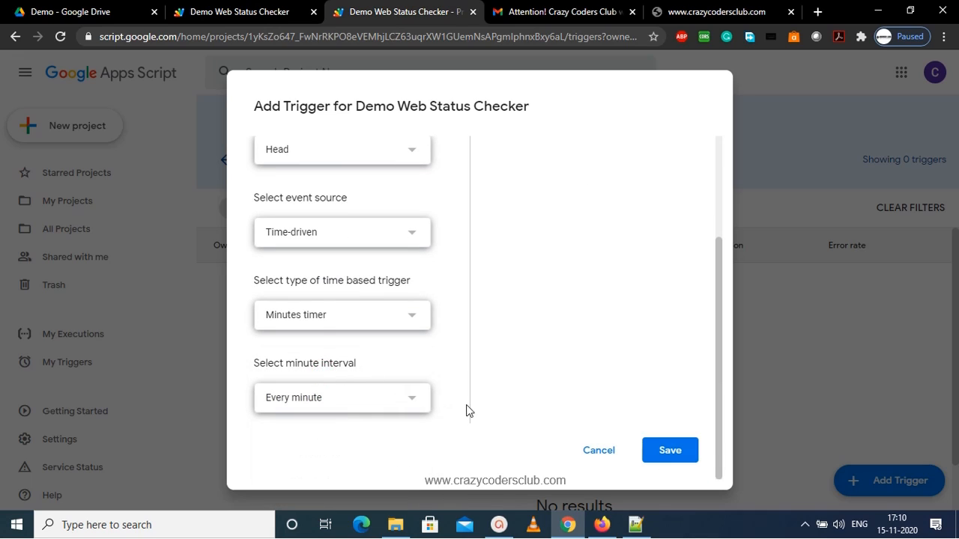
mouse_move(408, 343)
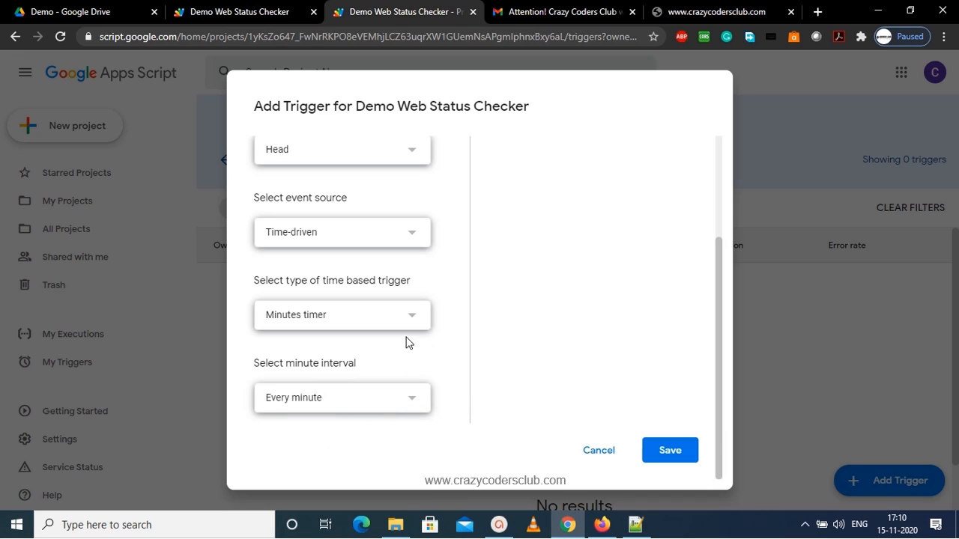
- Review the timer type choices, keep the minutes timer, and save the every-minute trigger
left_click(342, 315)
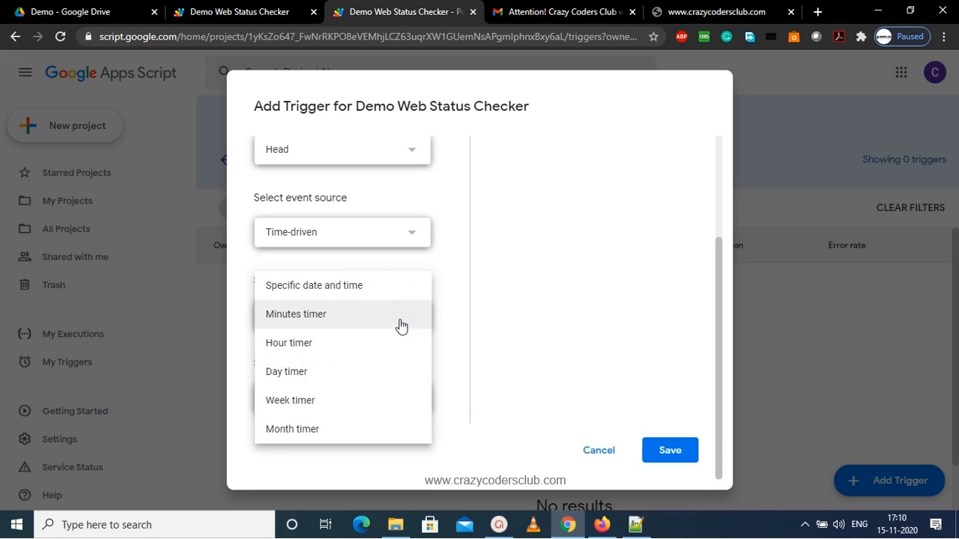
left_click(288, 343)
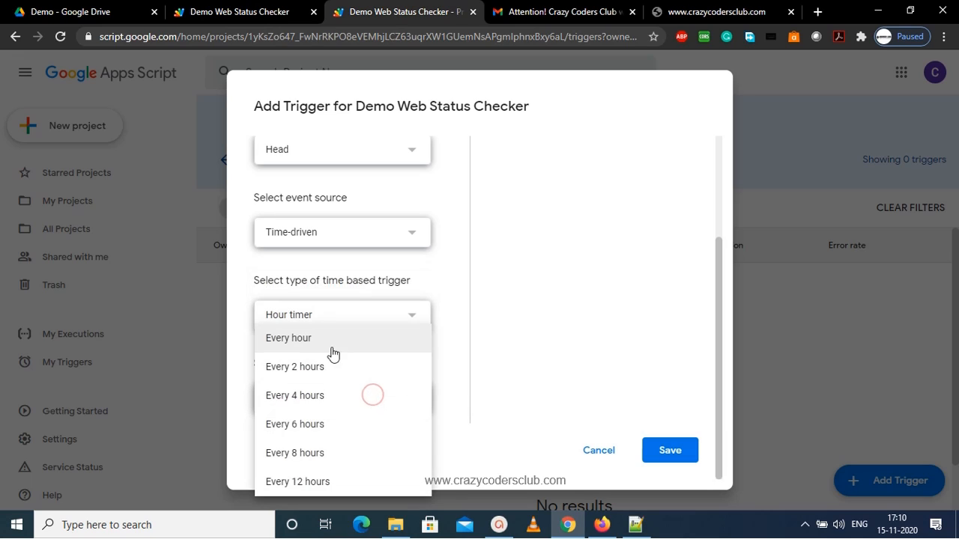
left_click(288, 338)
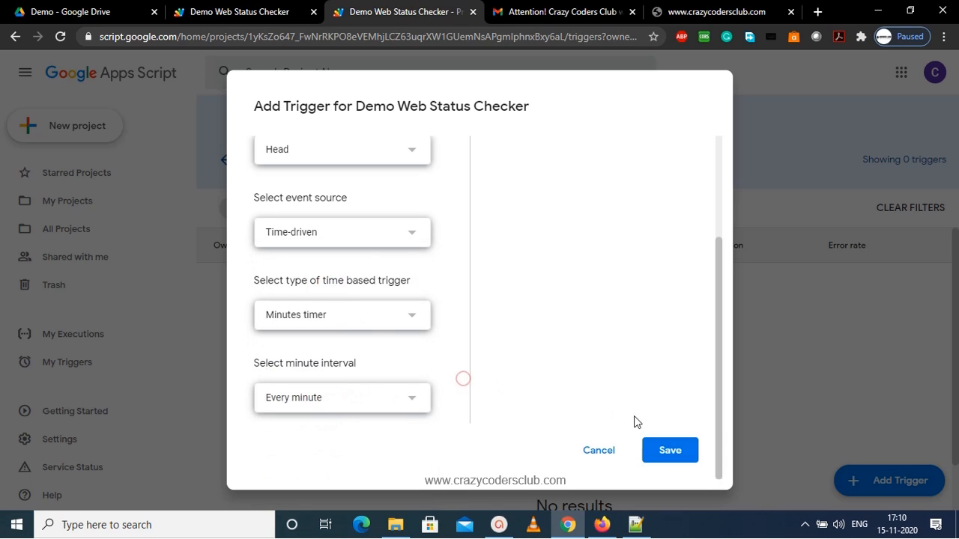
mouse_move(669, 449)
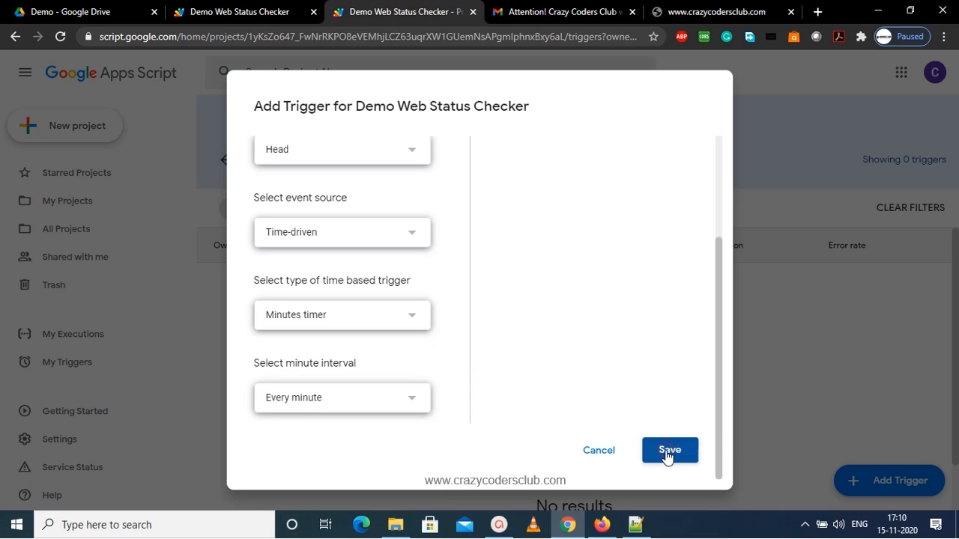
left_click(670, 449)
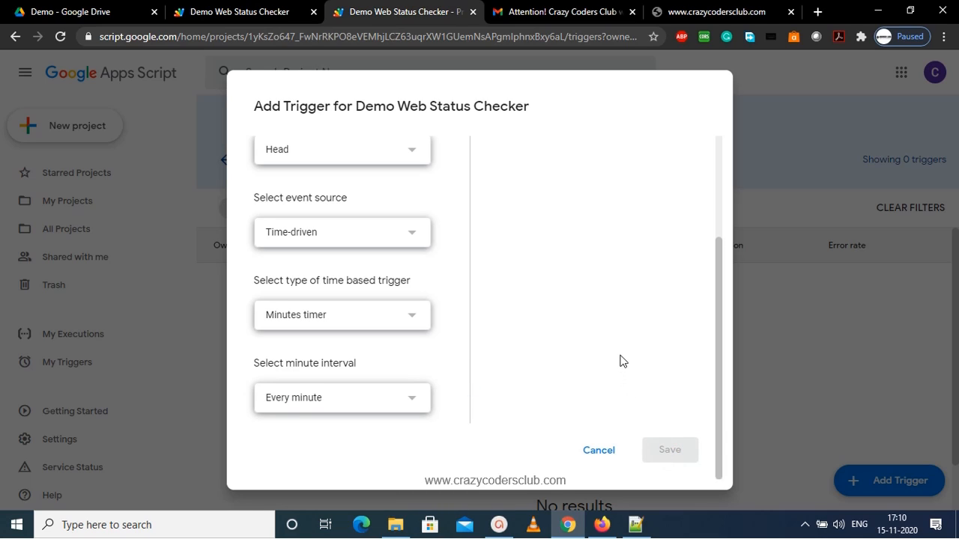
left_click(599, 450)
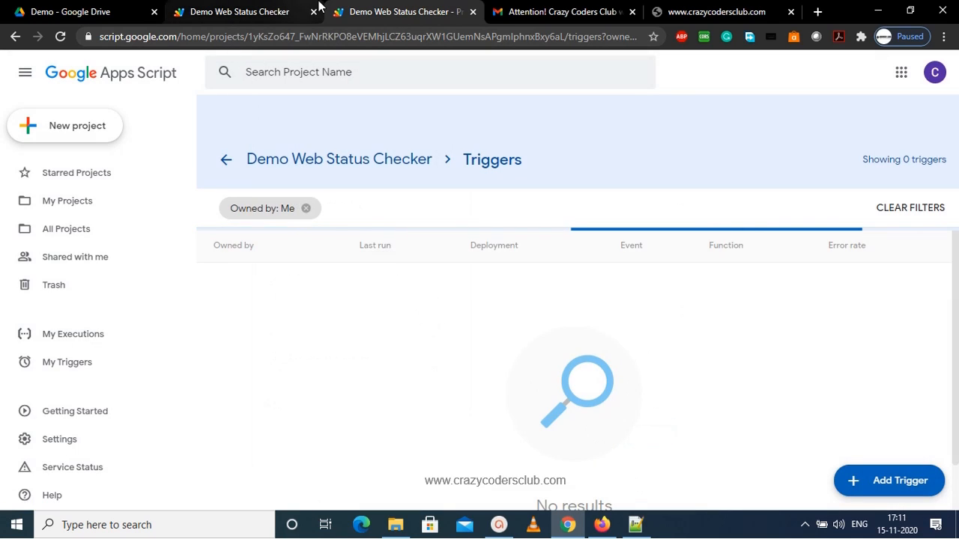
- Switch to the Gmail inbox to check for the new 5:11 PM code 500 alert
left_click(566, 12)
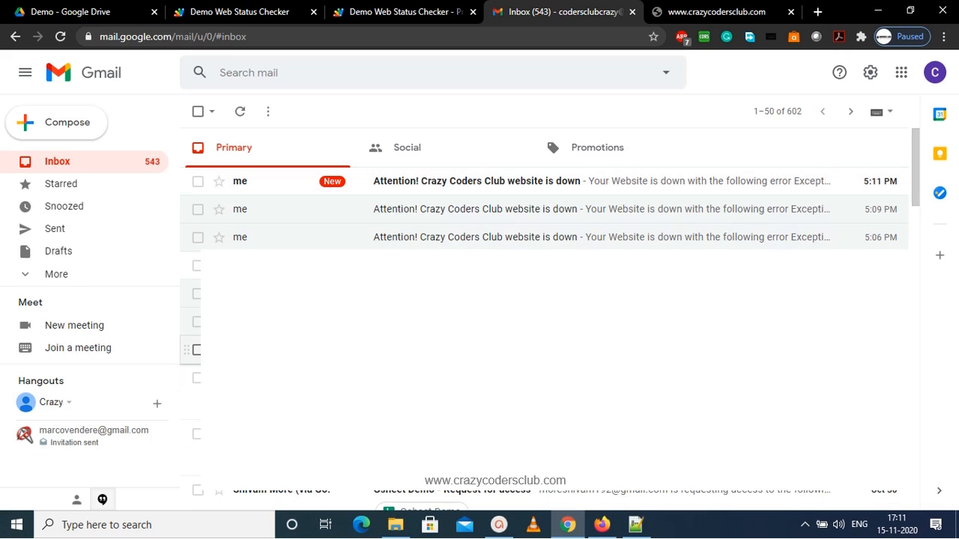
mouse_move(611, 197)
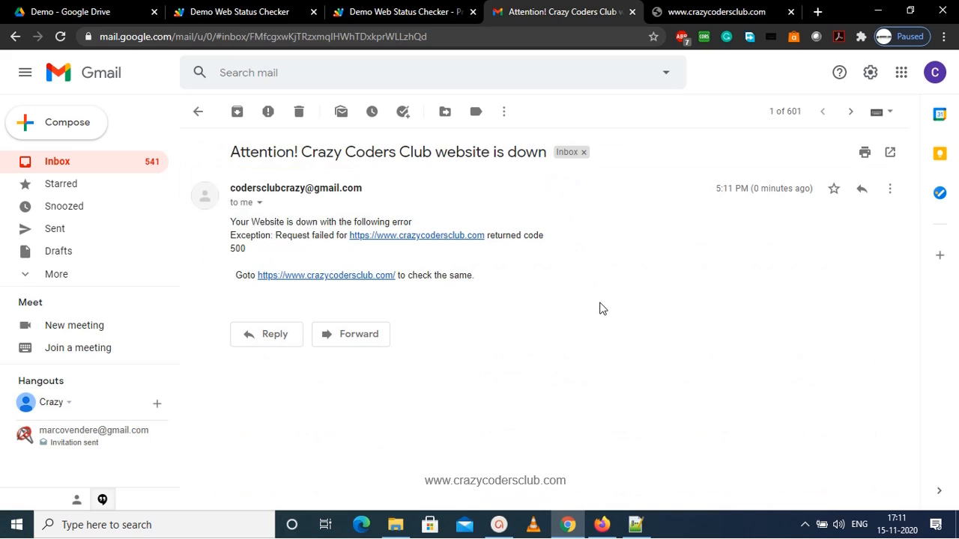
mouse_move(197, 111)
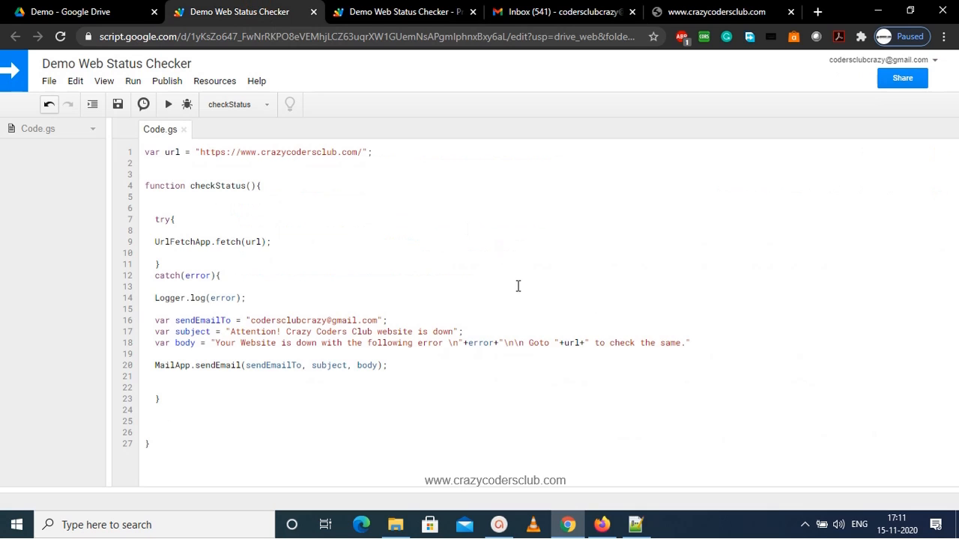
mouse_move(806, 524)
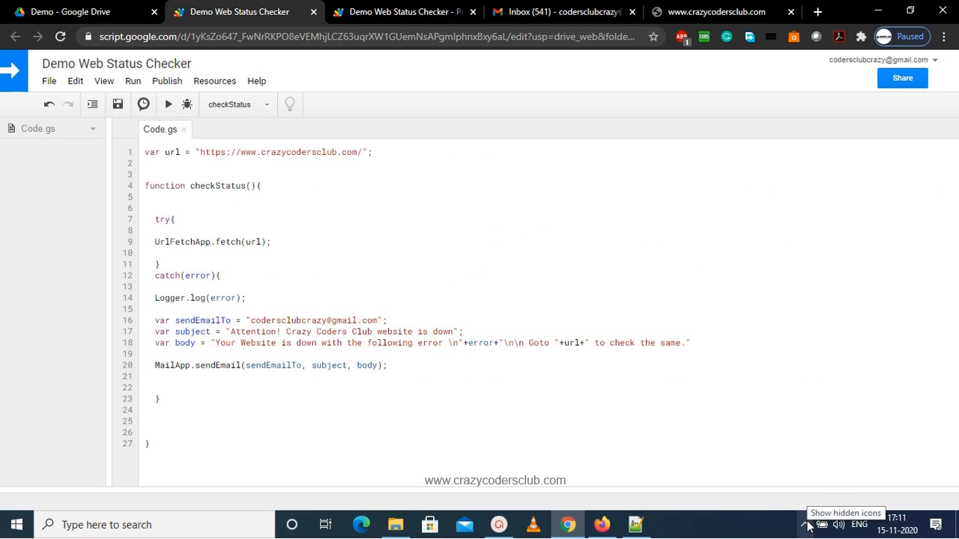